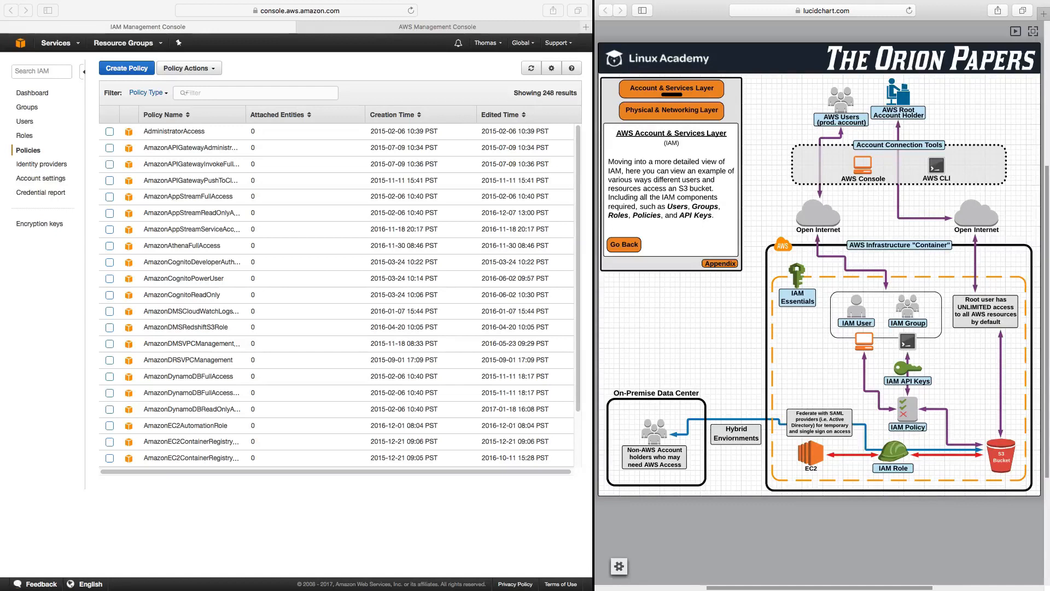
mouse_move(862, 328)
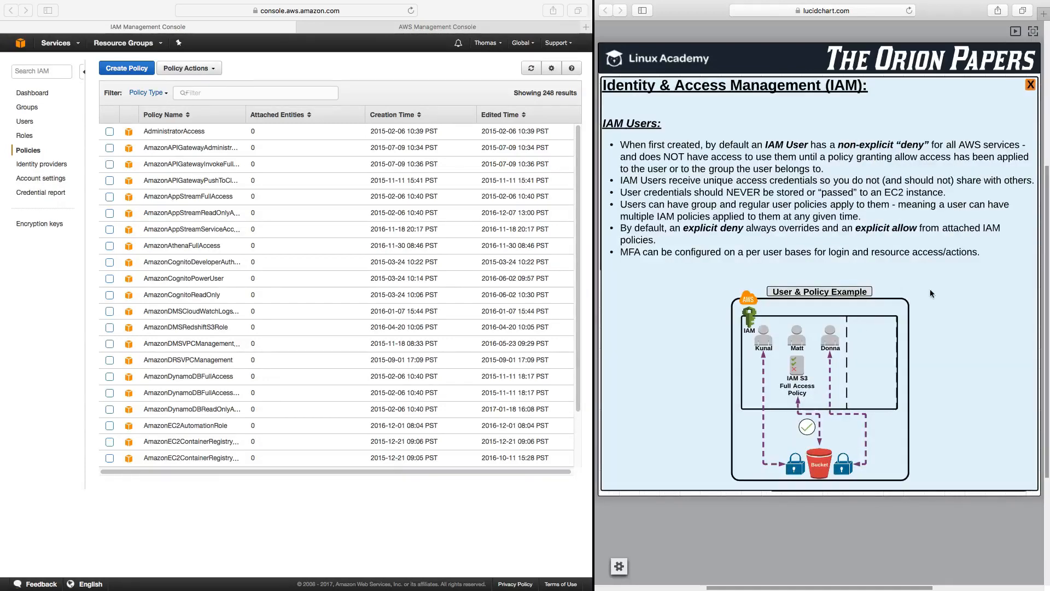
mouse_move(941, 298)
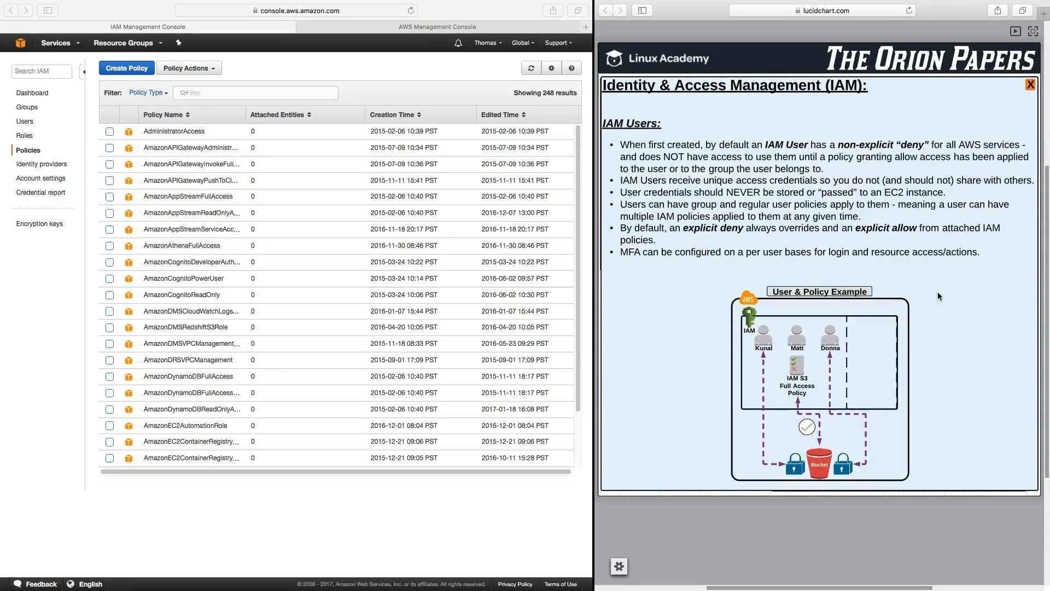
mouse_move(46, 140)
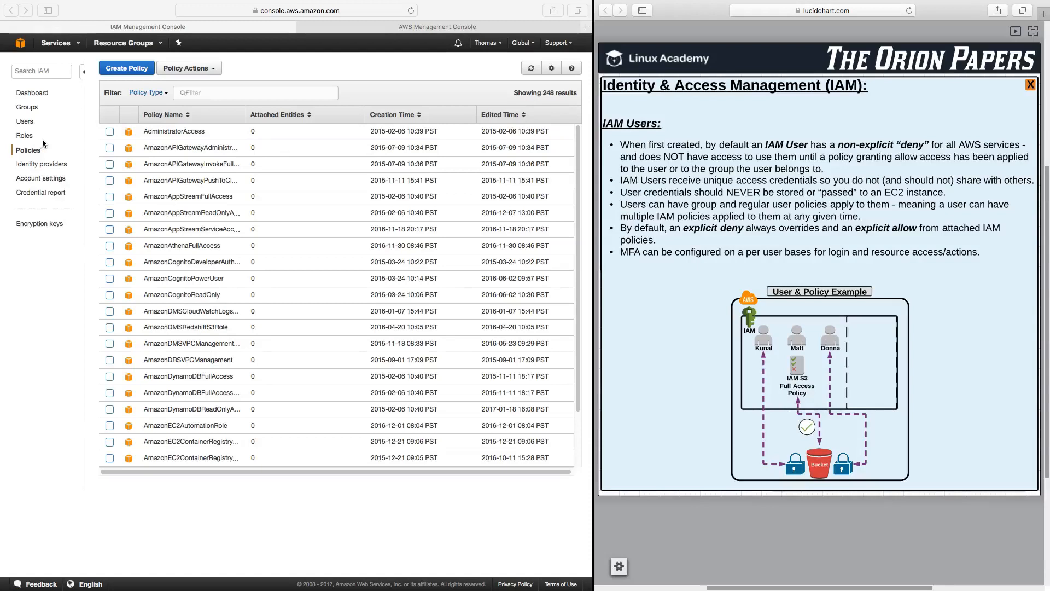
Open the admin user's summary page from the IAM Users list.
left_click(24, 121)
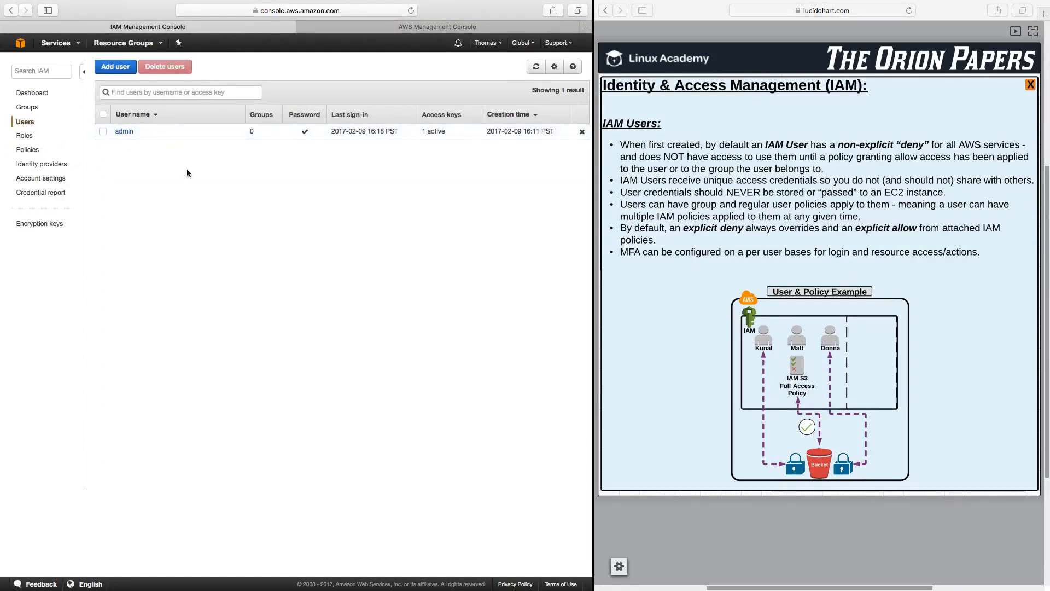
left_click(124, 131)
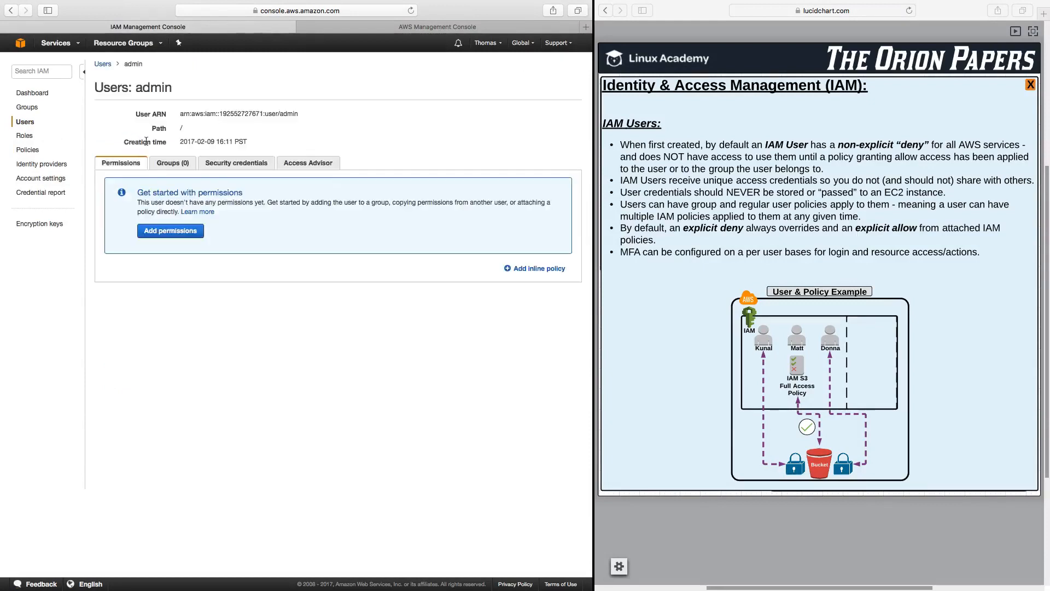
mouse_move(85, 166)
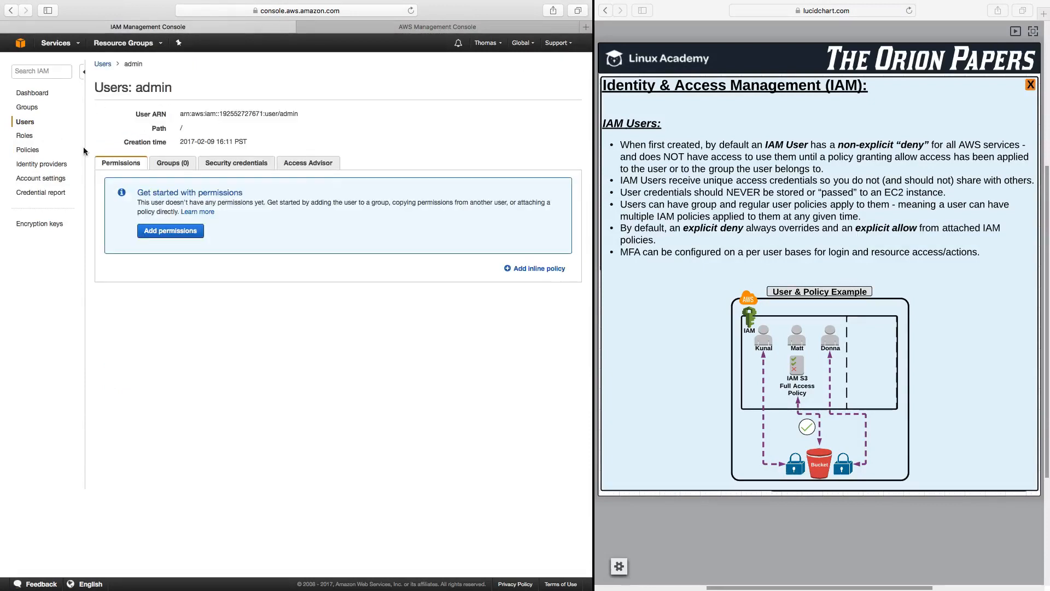
mouse_move(134, 121)
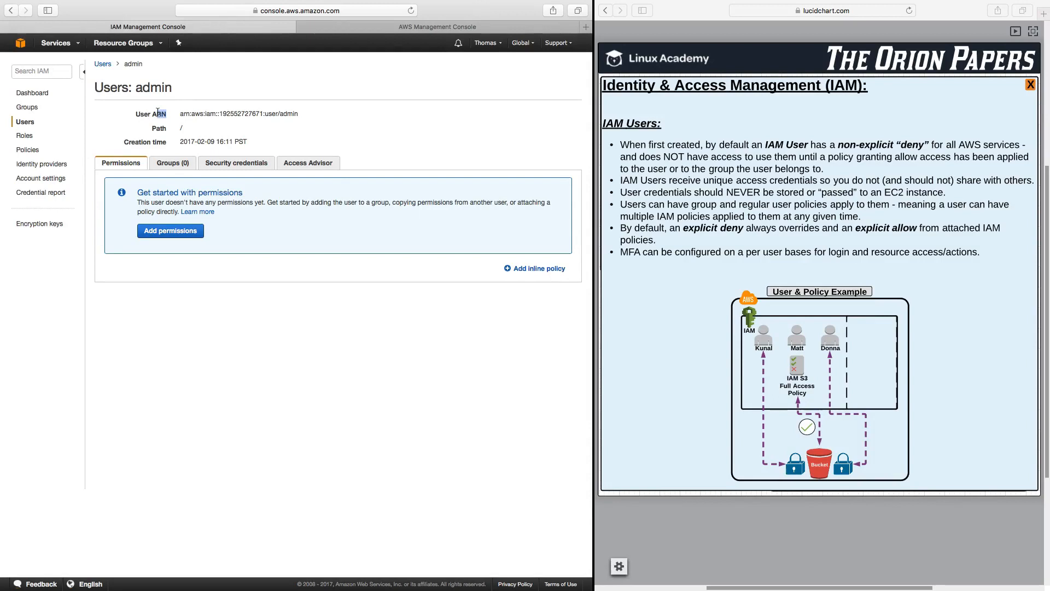
Highlight the arn prefix, iam service and user/admin parts of the admin User ARN.
double_click(163, 113)
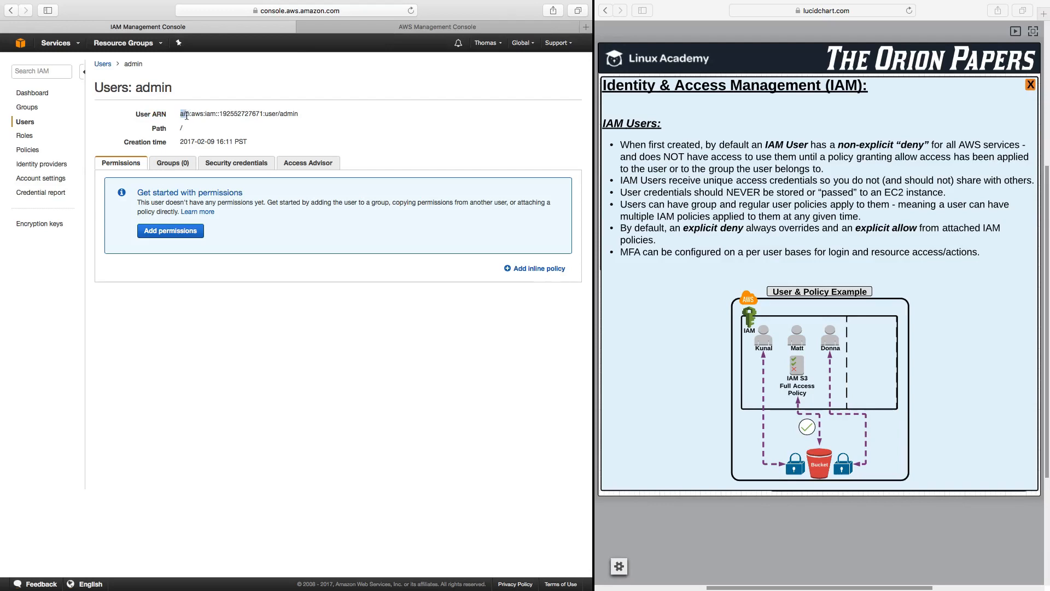
double_click(197, 114)
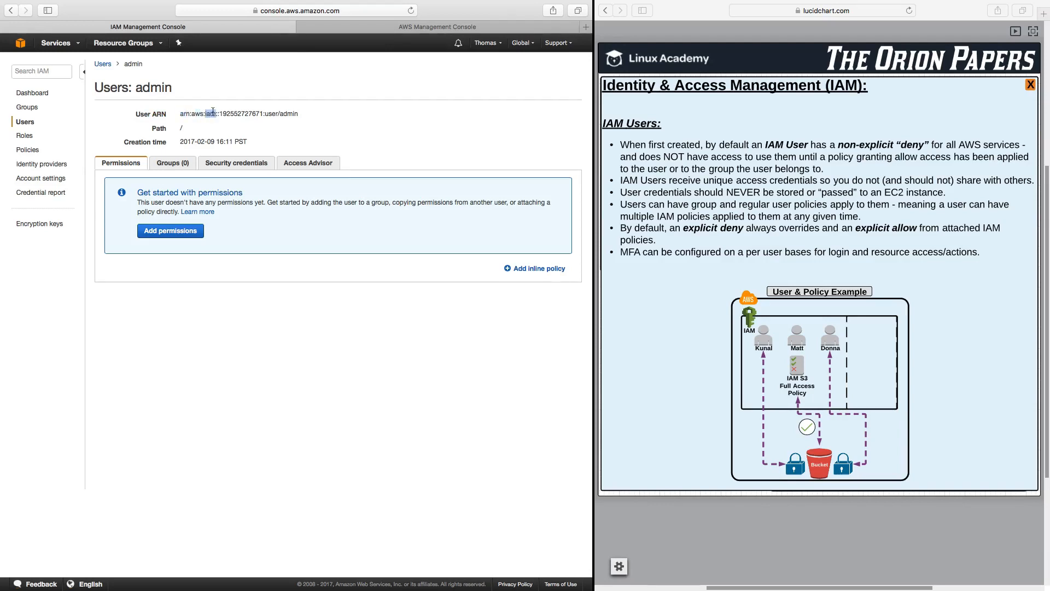
left_click_drag(222, 112, 261, 113)
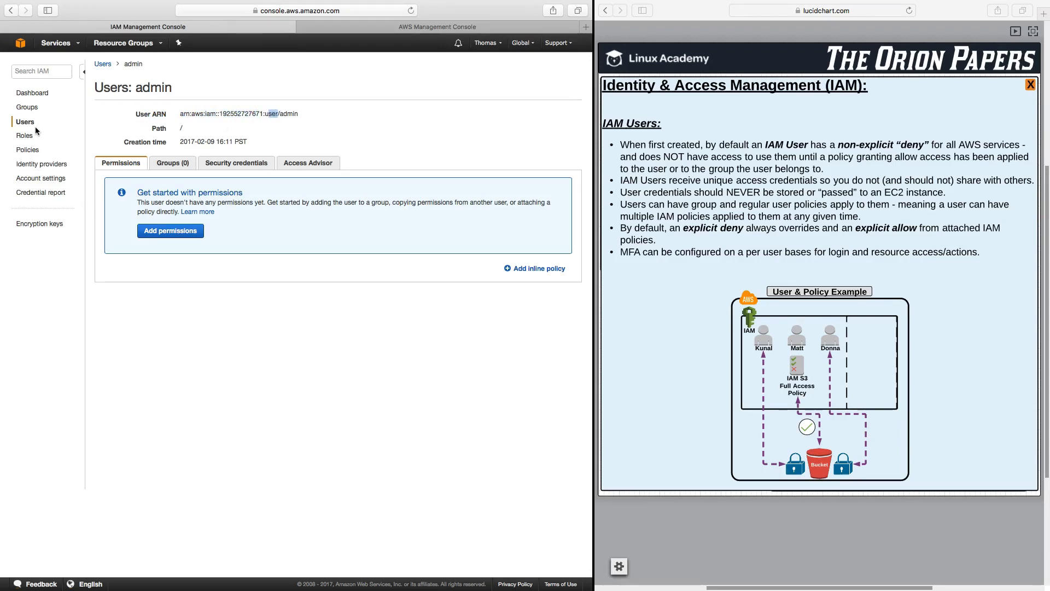
double_click(289, 113)
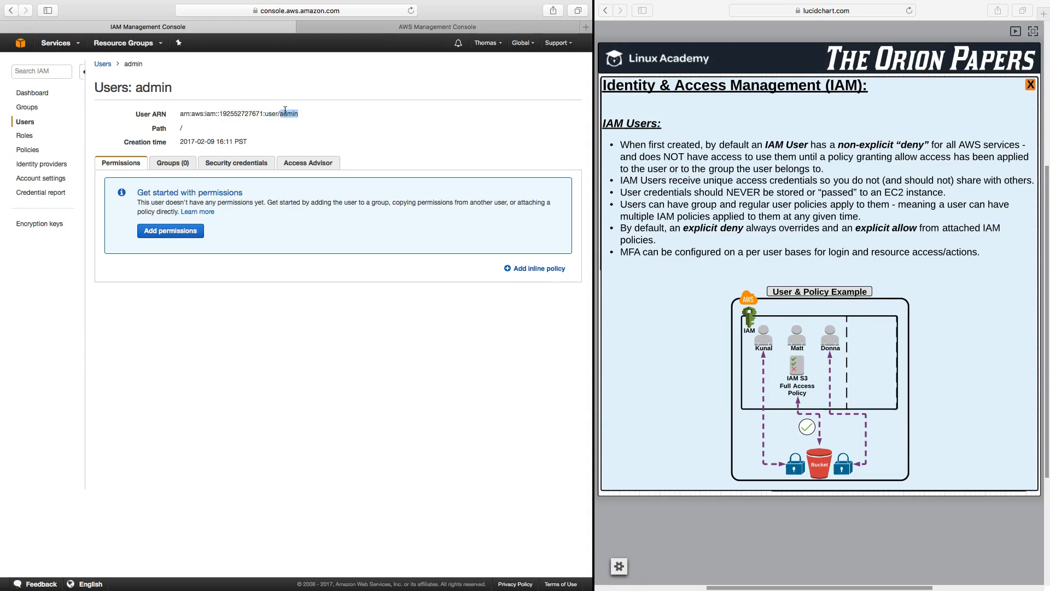
mouse_move(215, 129)
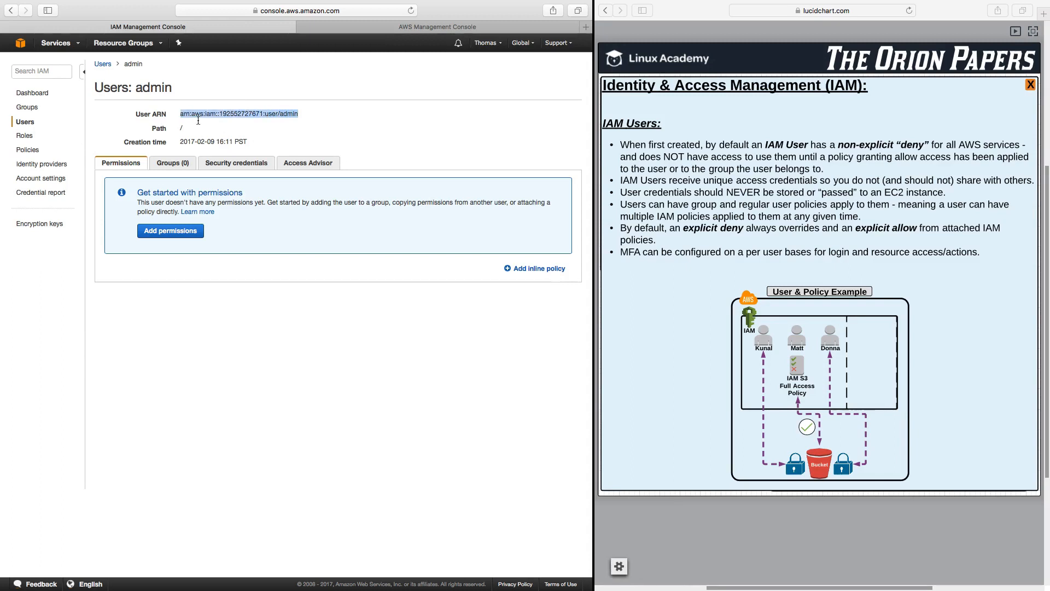
mouse_move(336, 133)
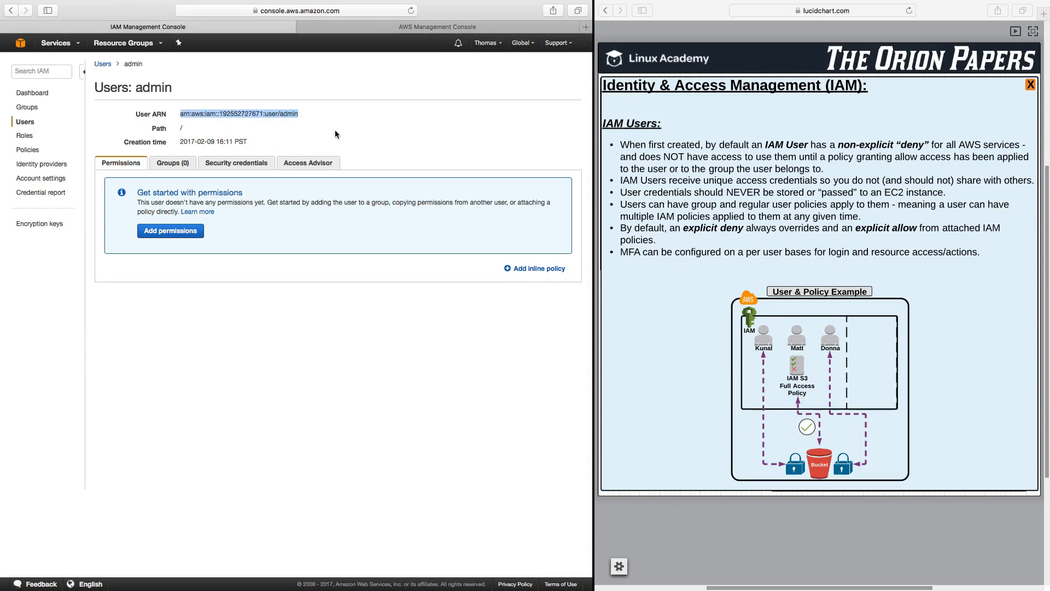
mouse_move(234, 180)
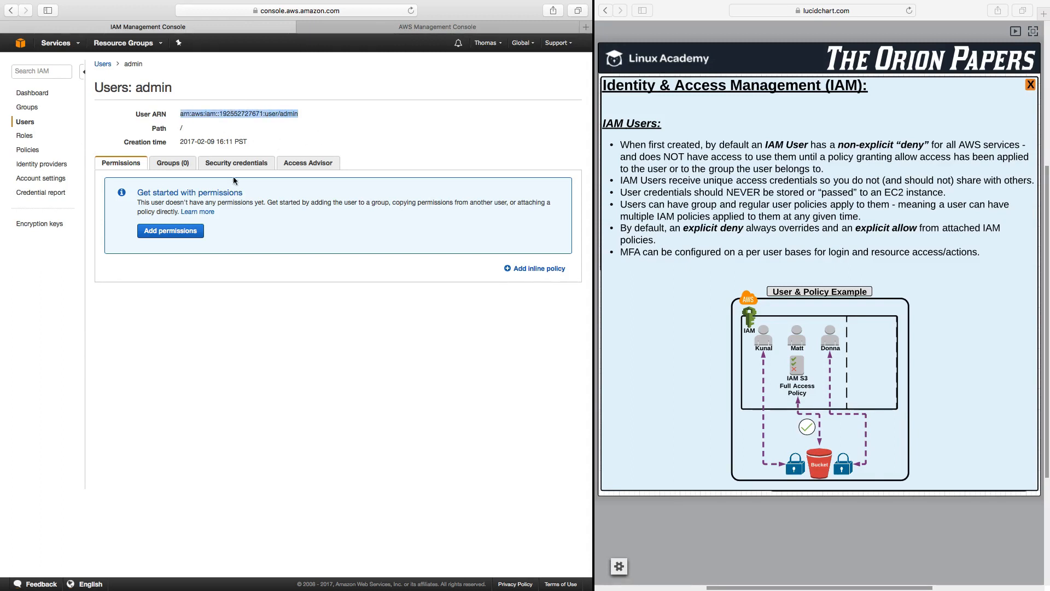
mouse_move(153, 172)
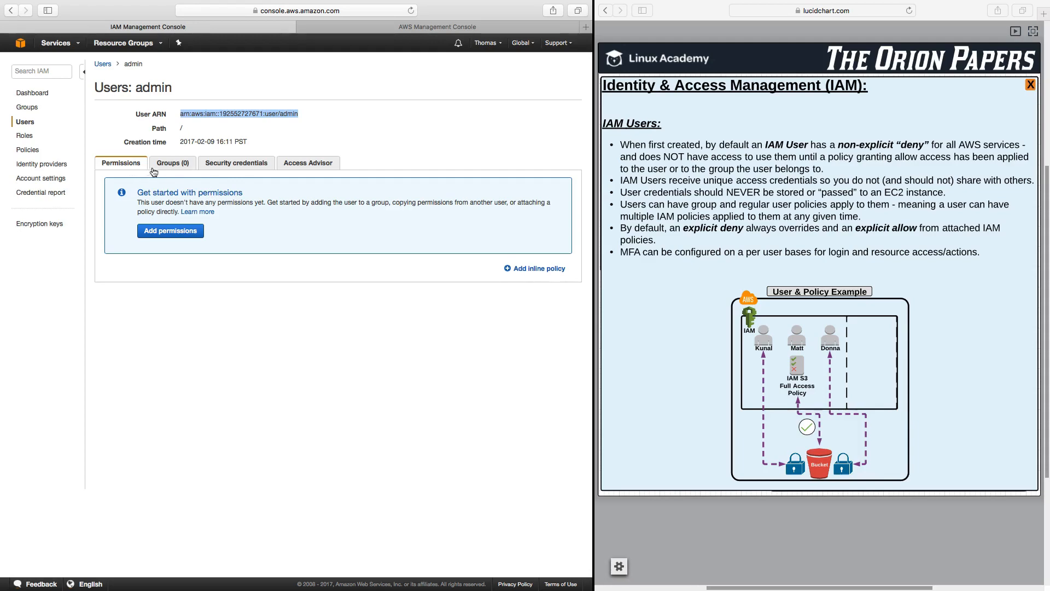
mouse_move(223, 212)
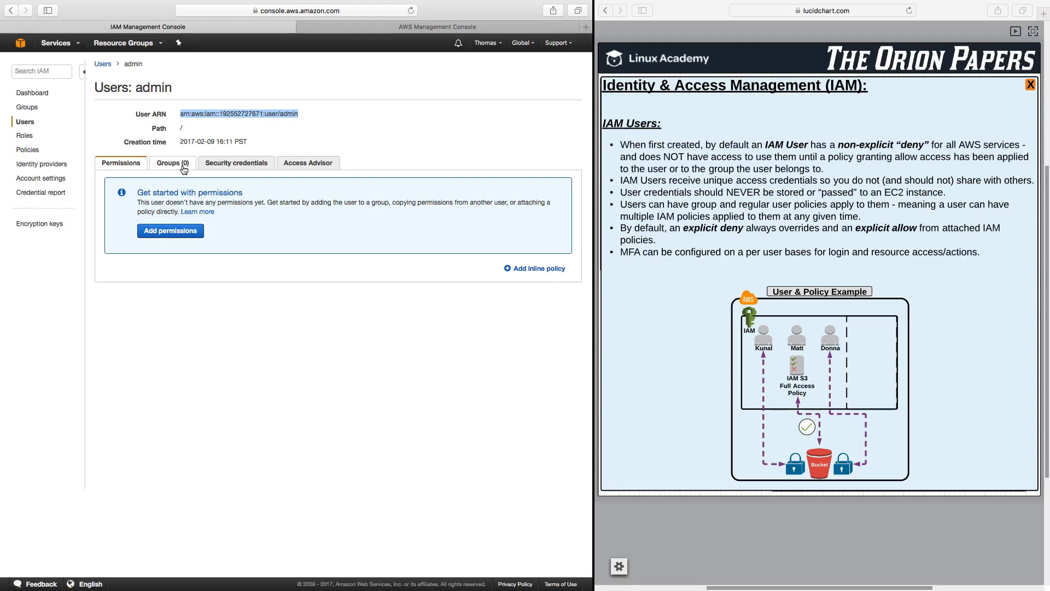
View the admin user's empty Groups list and then its Security credentials.
left_click(173, 162)
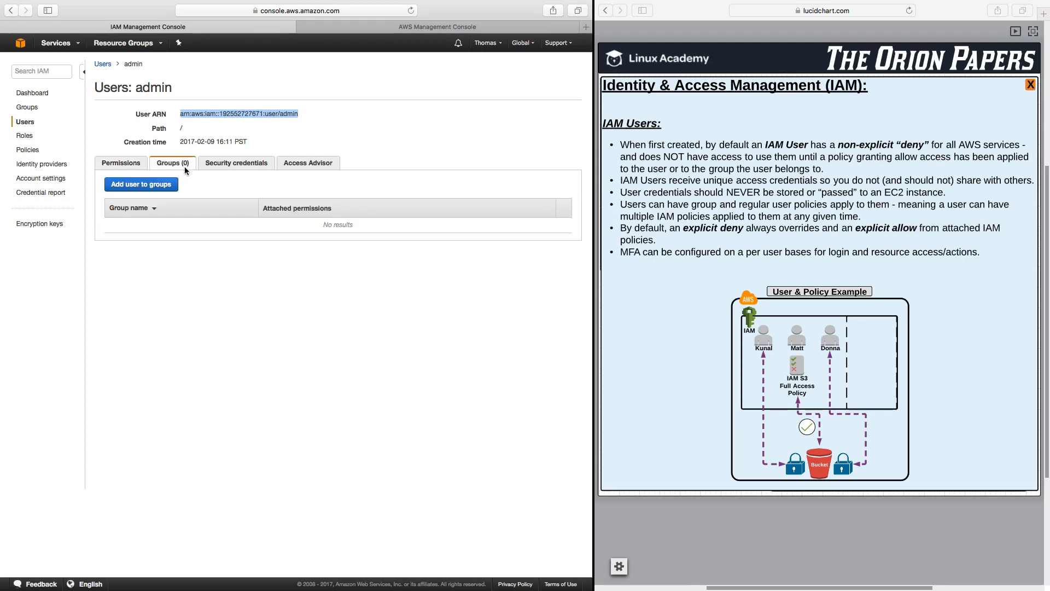
left_click(236, 162)
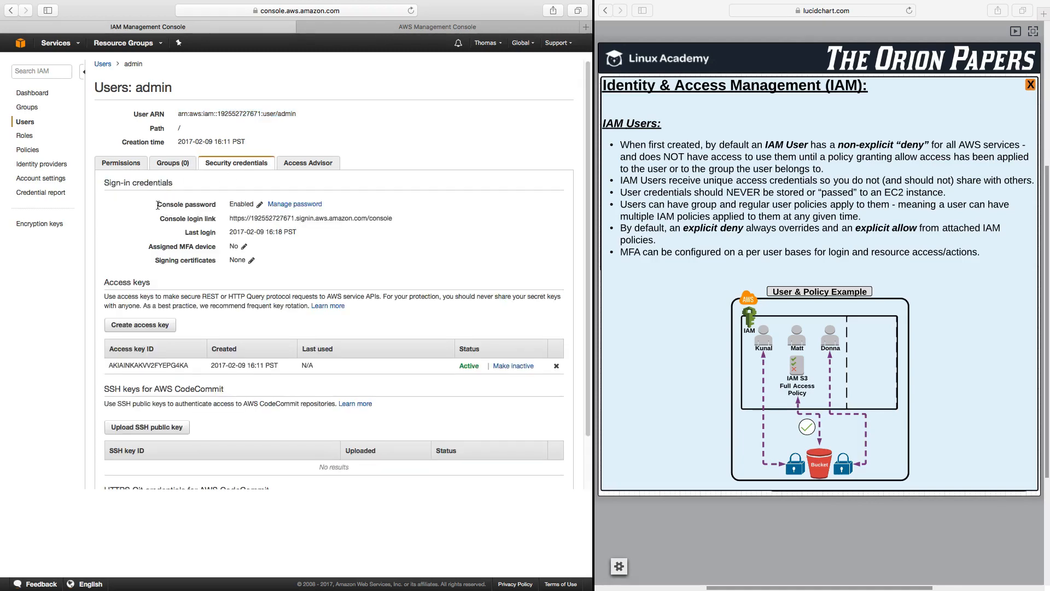
left_click_drag(155, 204, 322, 203)
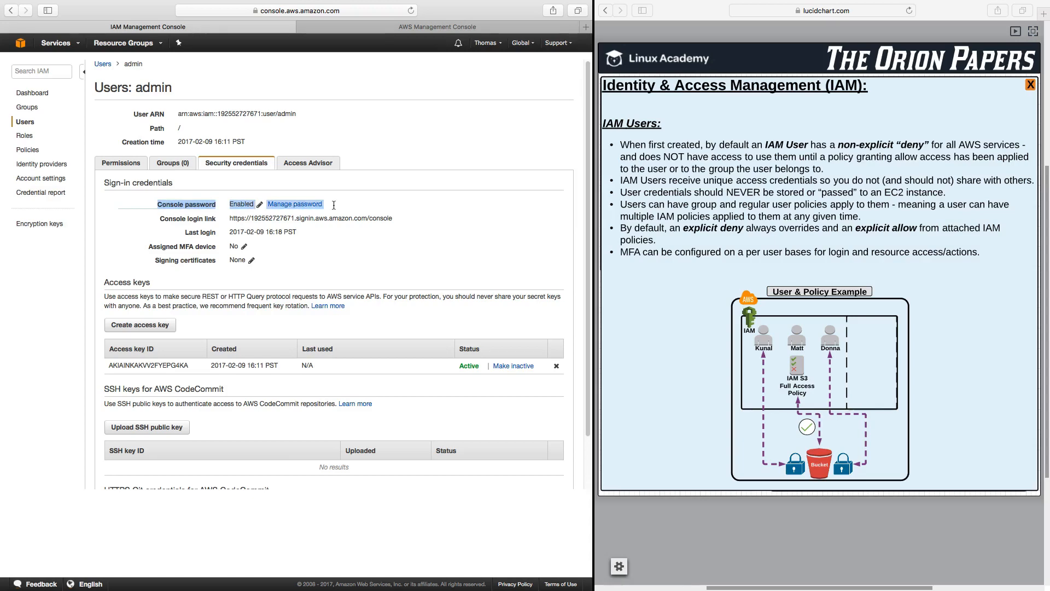
left_click(294, 203)
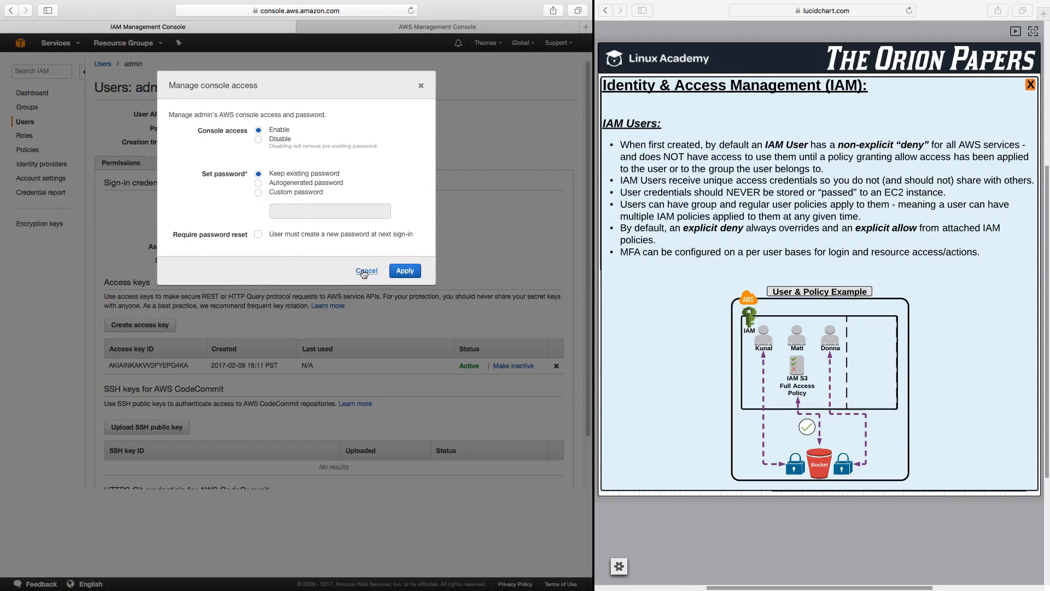
left_click(366, 271)
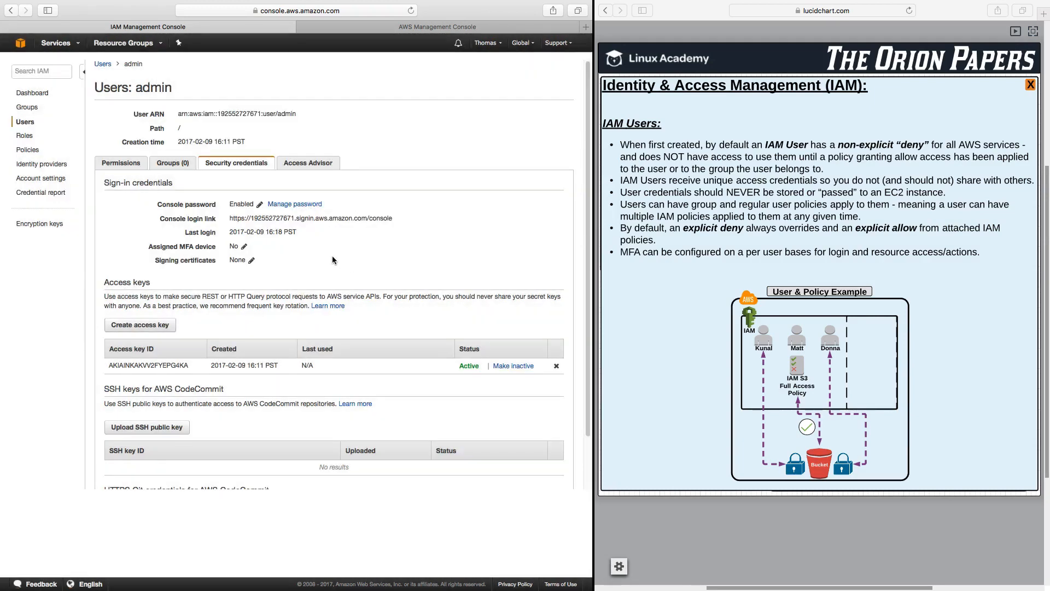
mouse_move(329, 226)
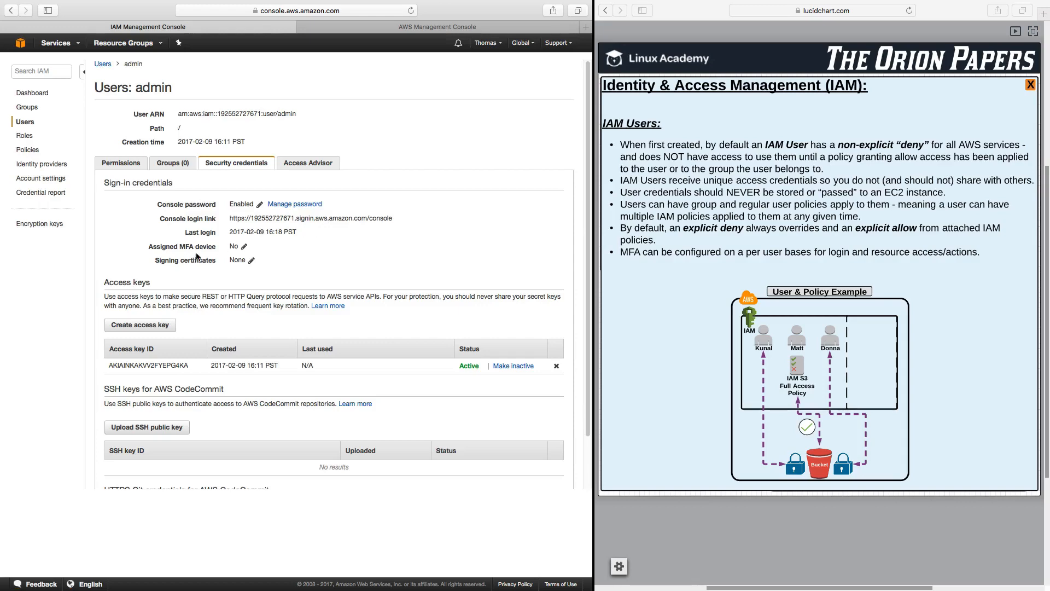
mouse_move(298, 212)
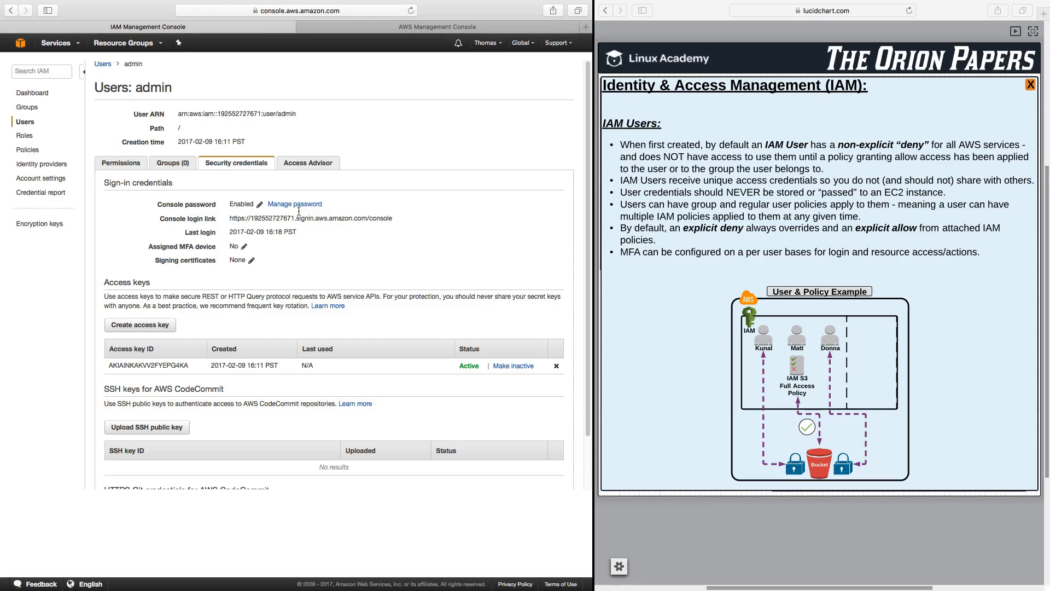
mouse_move(206, 276)
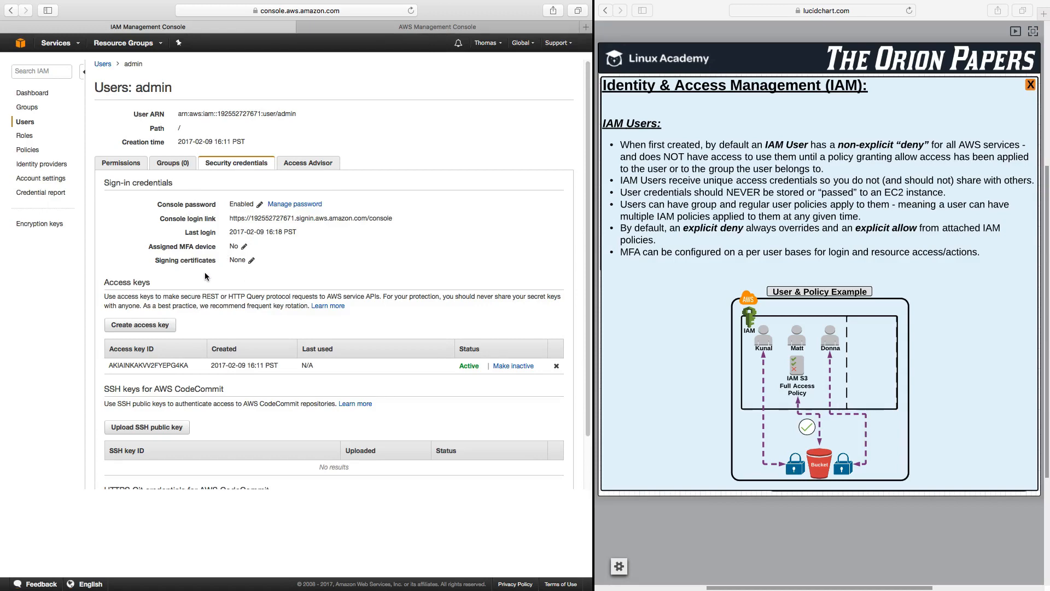
mouse_move(141, 256)
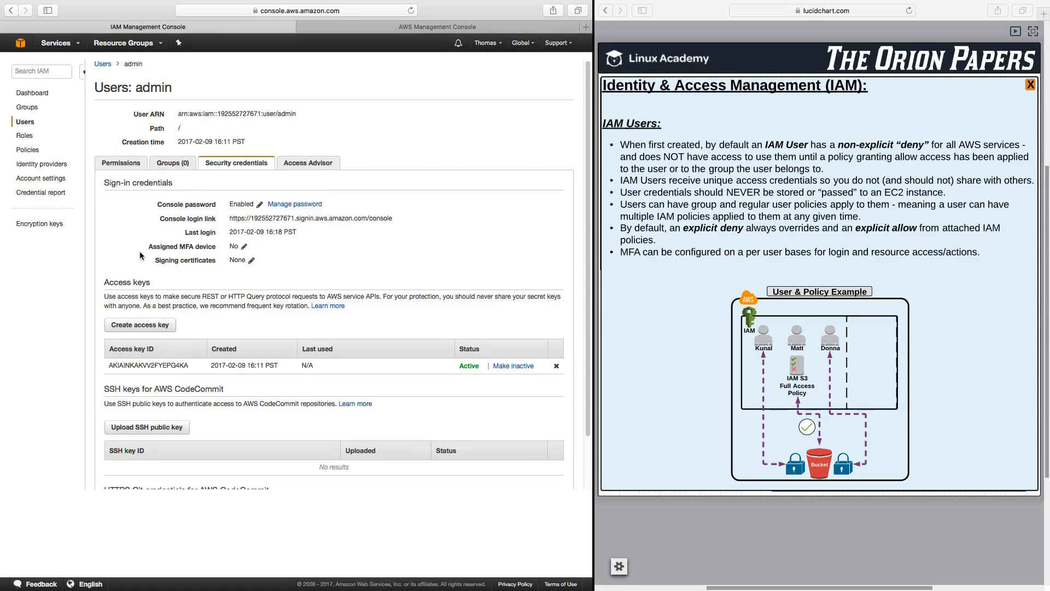
mouse_move(319, 289)
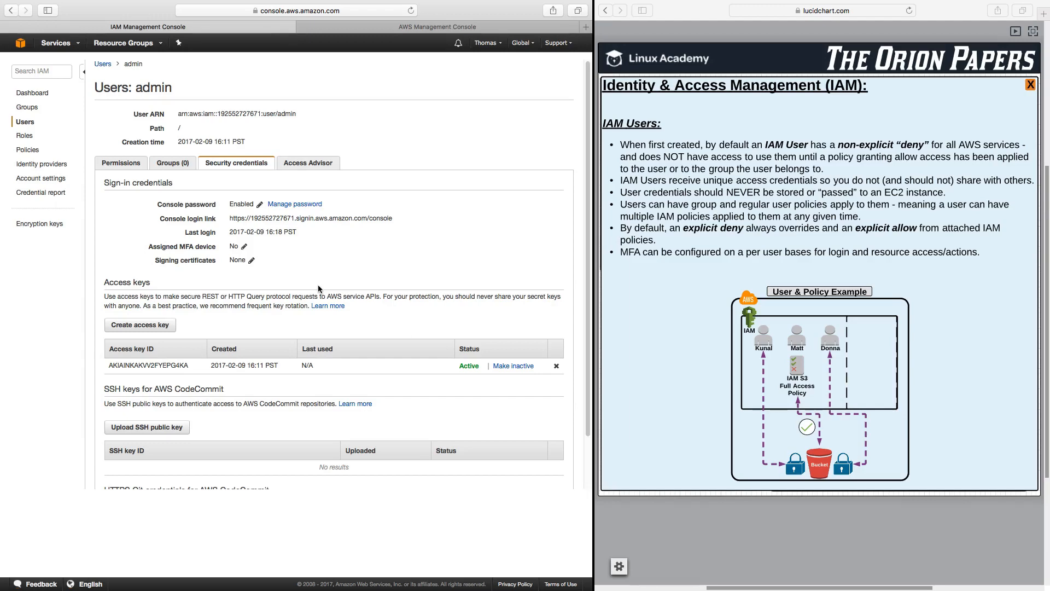
mouse_move(636, 326)
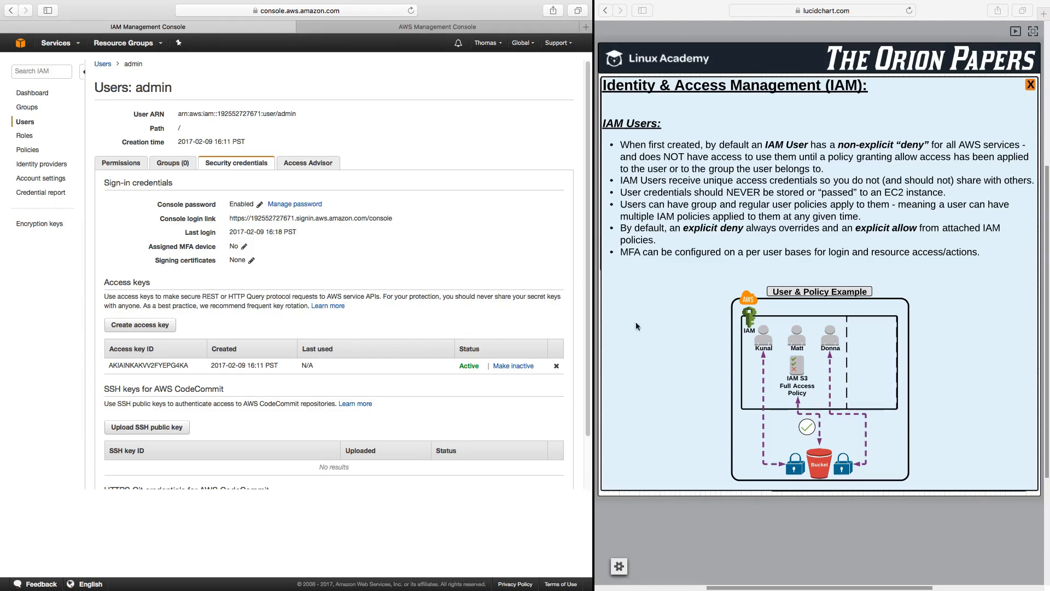
mouse_move(683, 272)
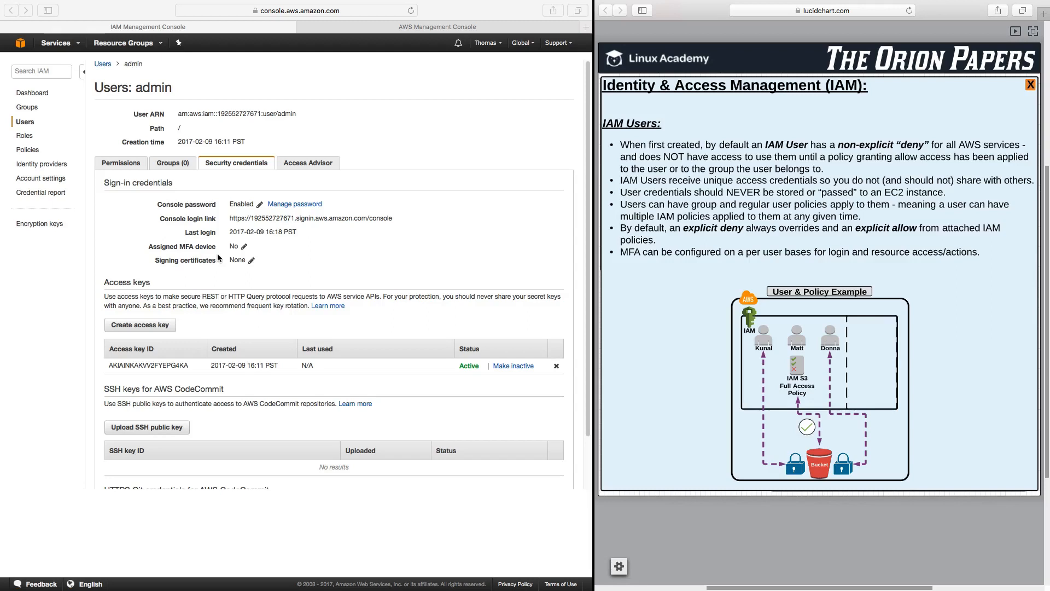
mouse_move(235, 248)
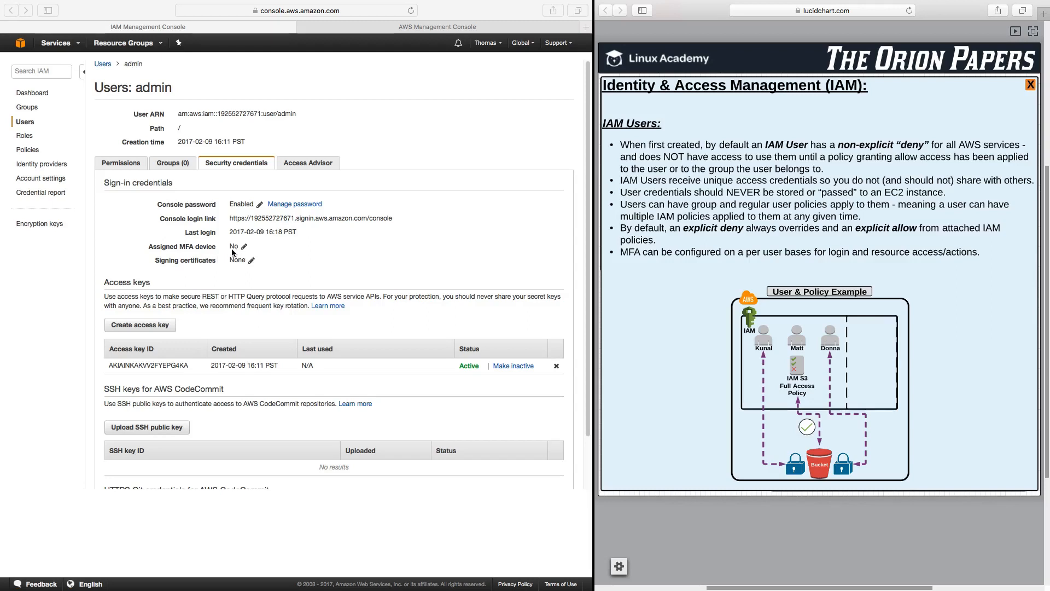
mouse_move(281, 314)
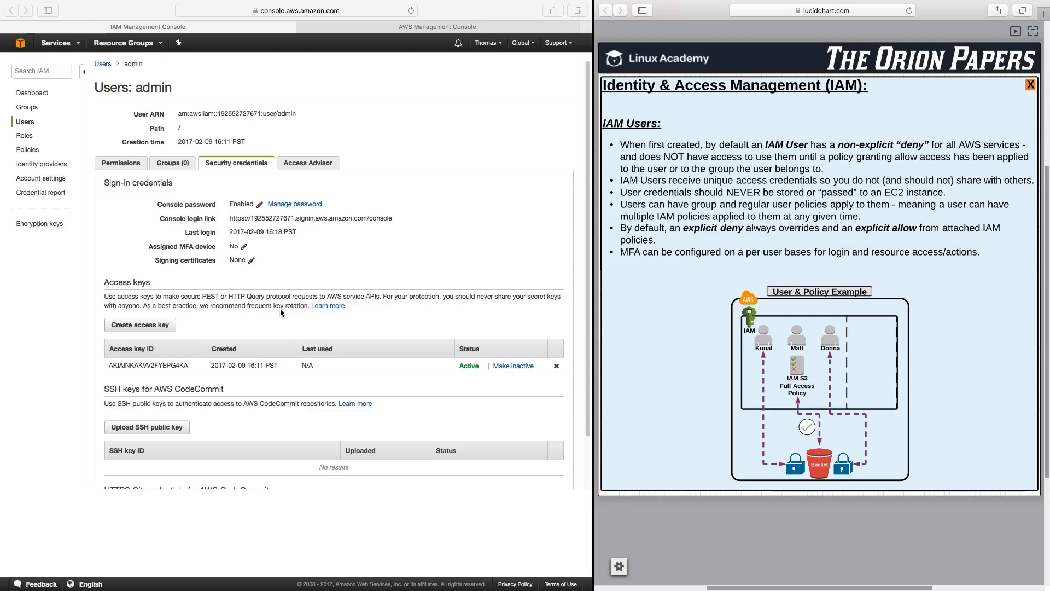
mouse_move(801, 387)
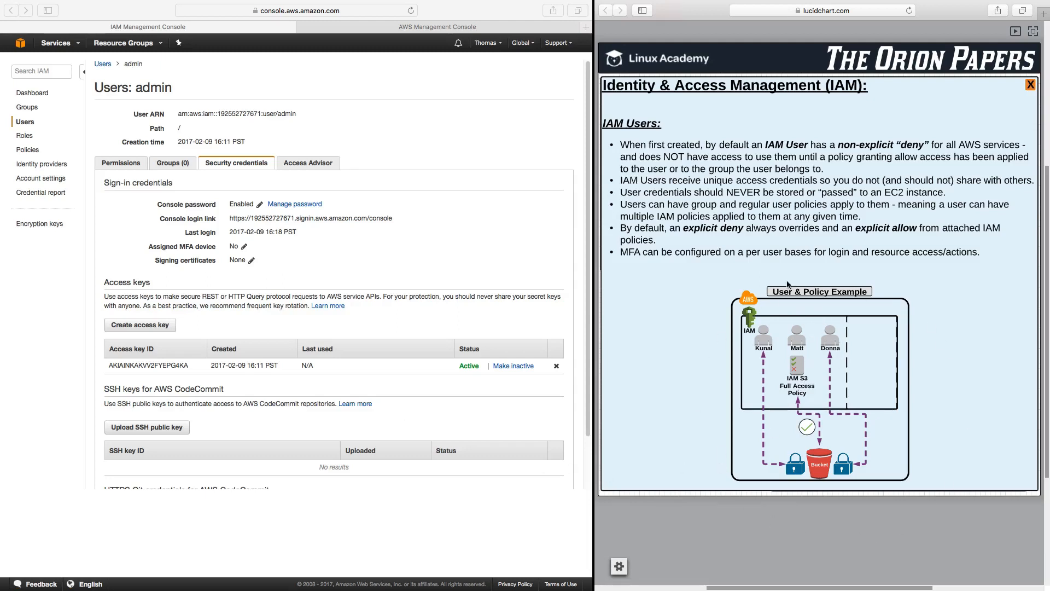
mouse_move(764, 354)
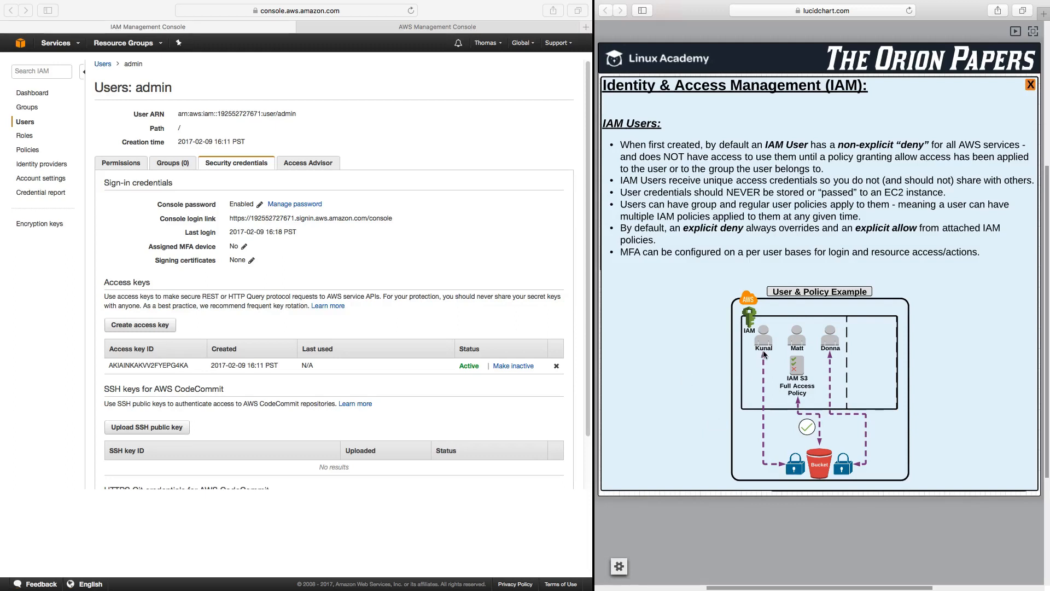
mouse_move(819, 359)
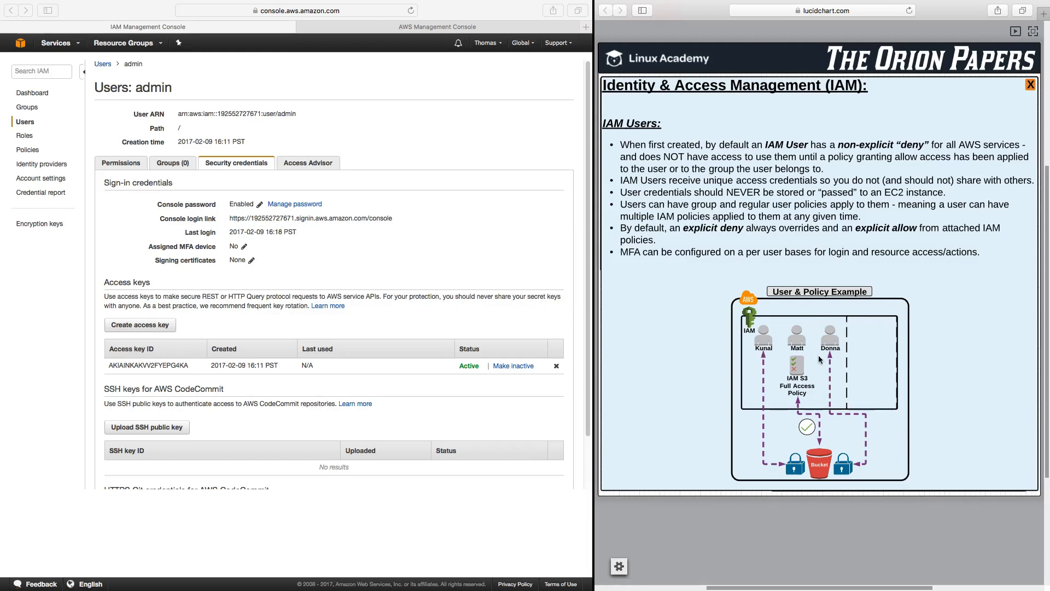
mouse_move(834, 442)
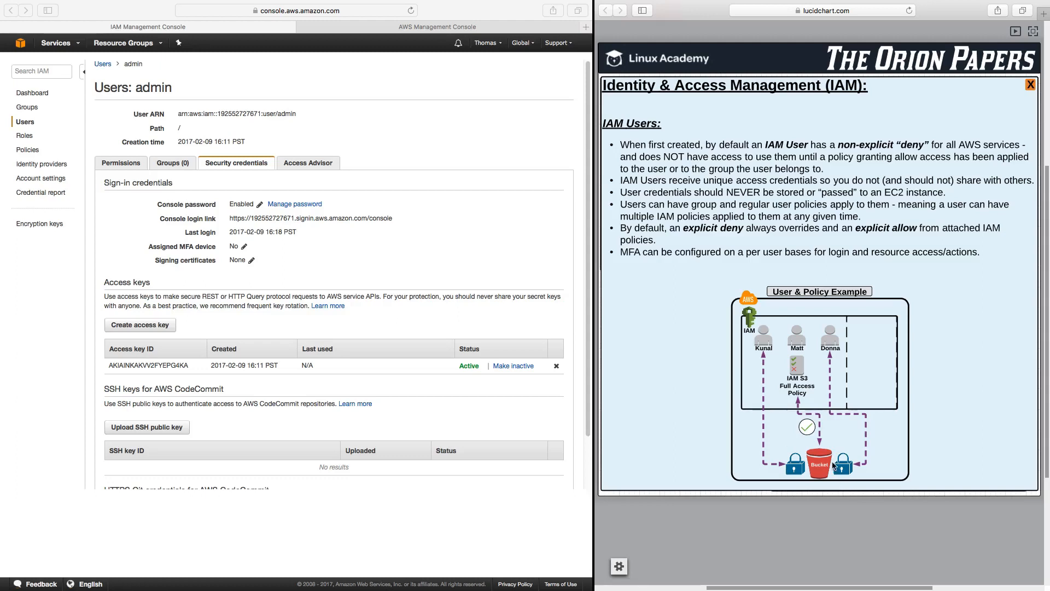
mouse_move(798, 328)
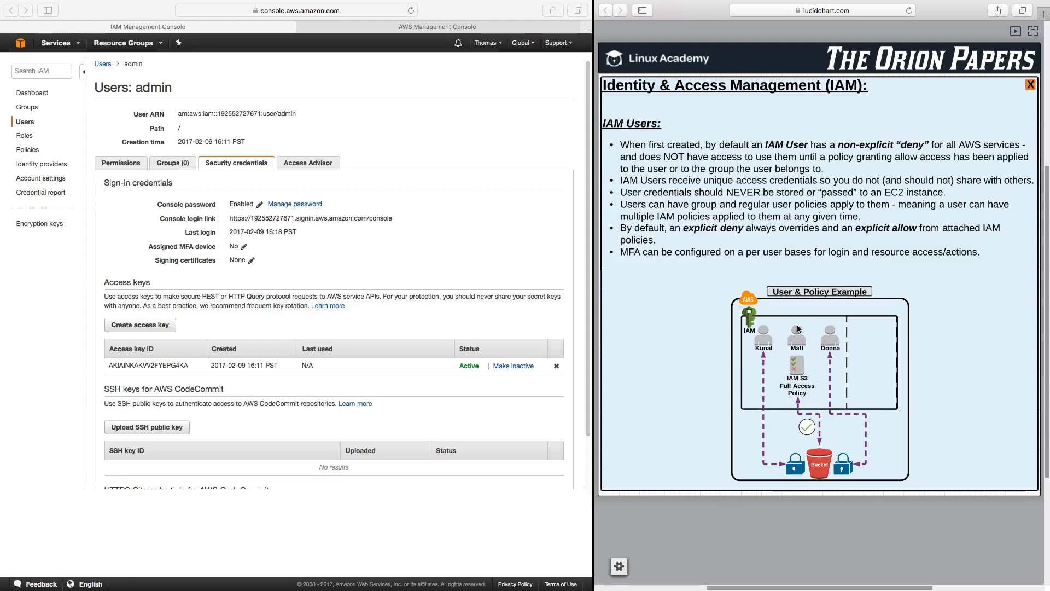
mouse_move(796, 415)
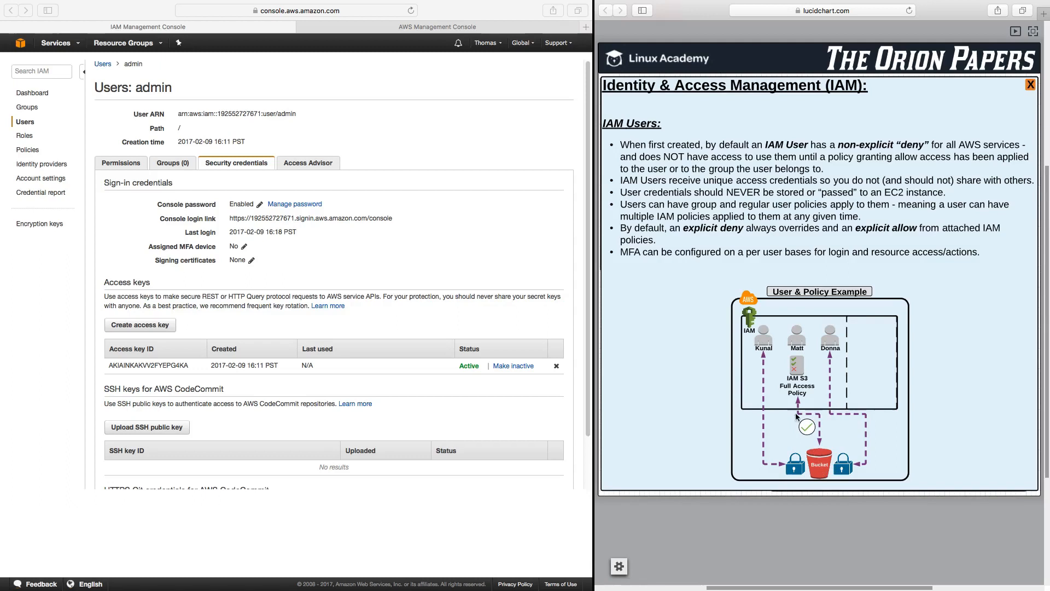
mouse_move(802, 393)
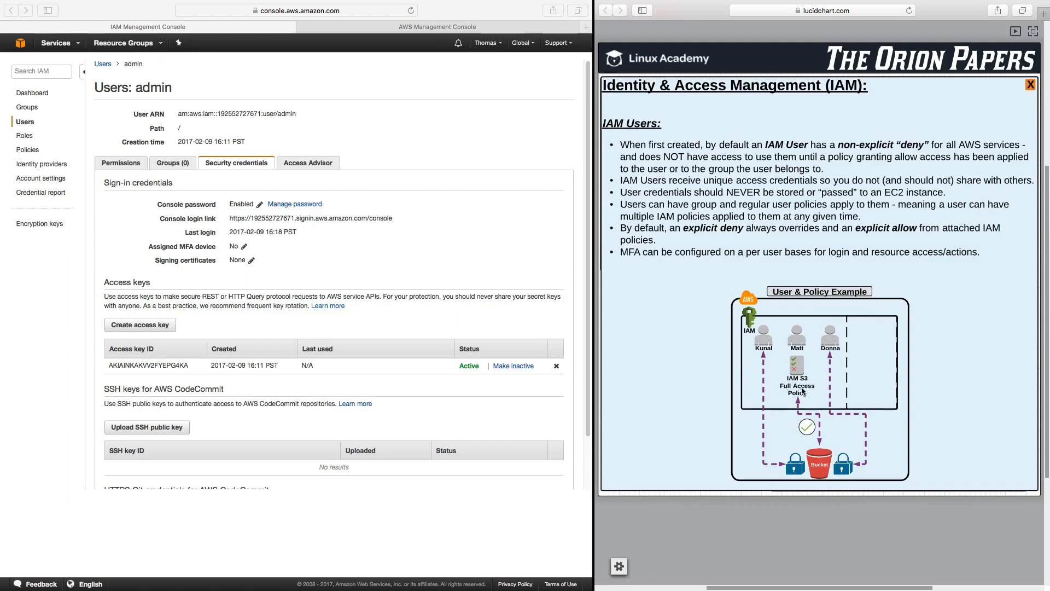
mouse_move(802, 398)
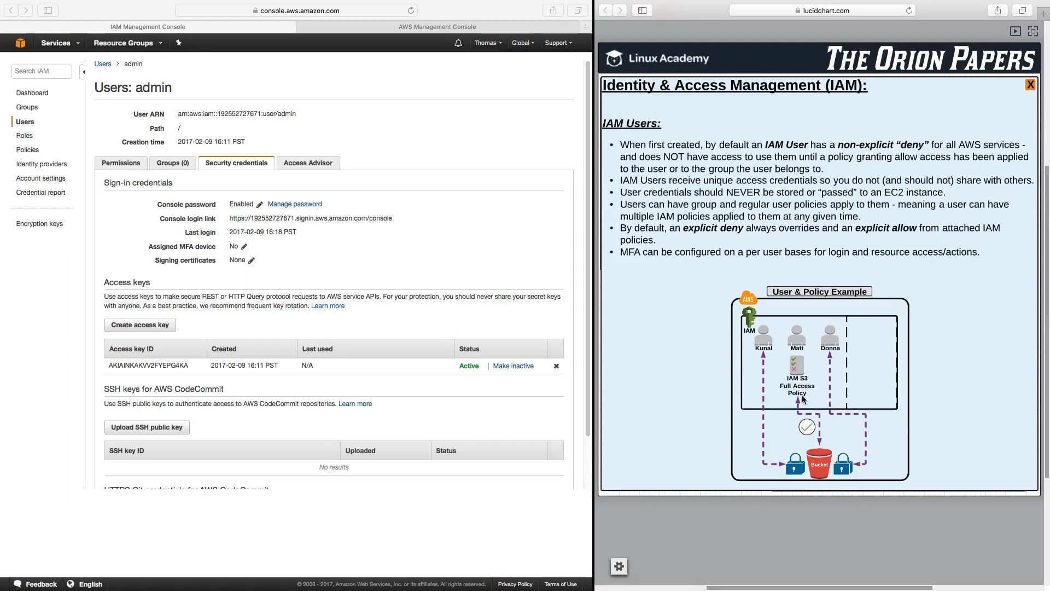
mouse_move(805, 385)
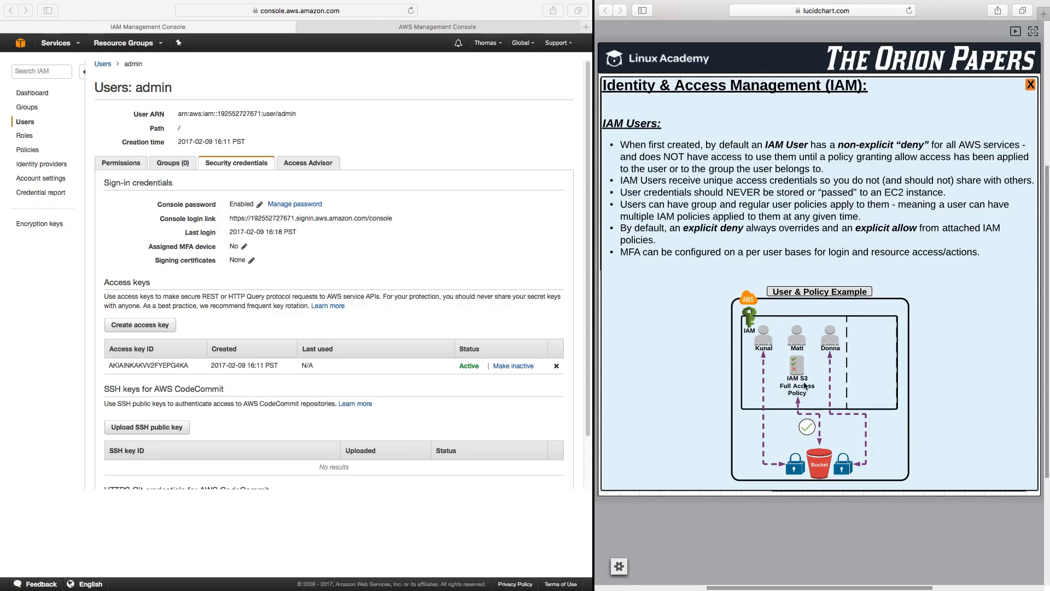
mouse_move(799, 337)
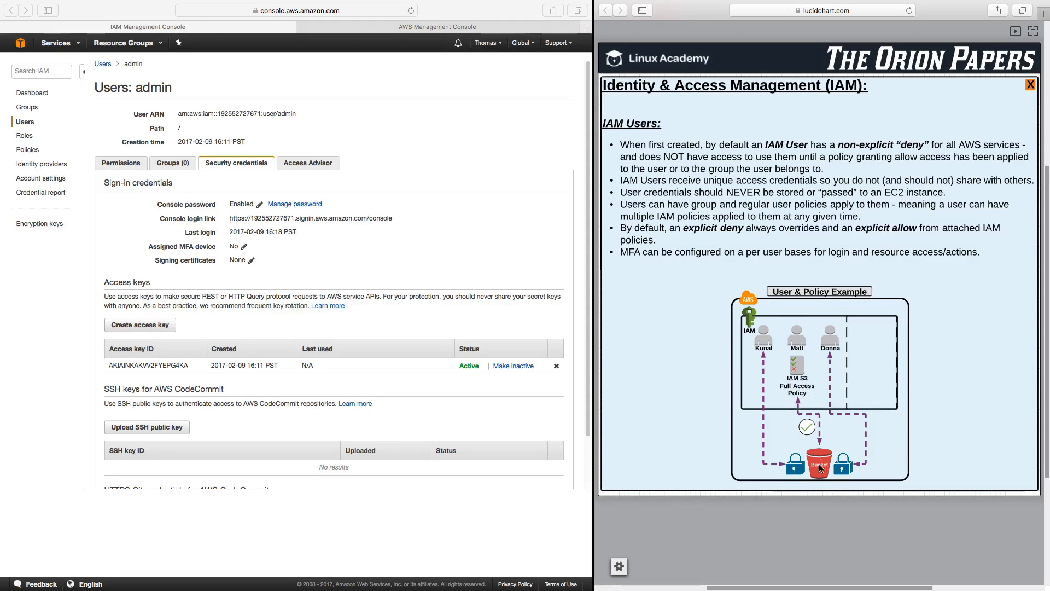
mouse_move(772, 348)
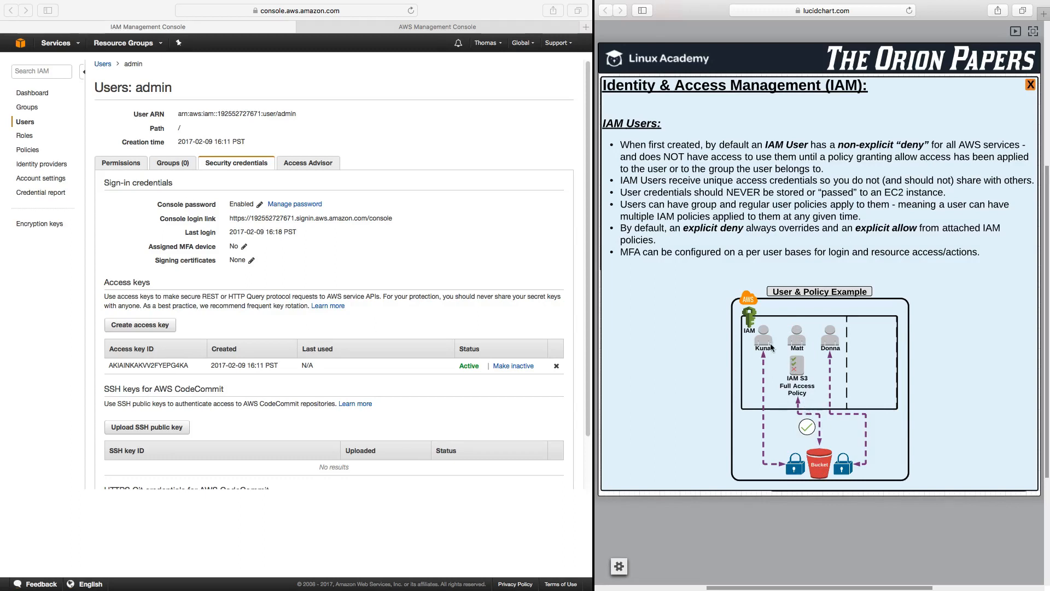
mouse_move(845, 350)
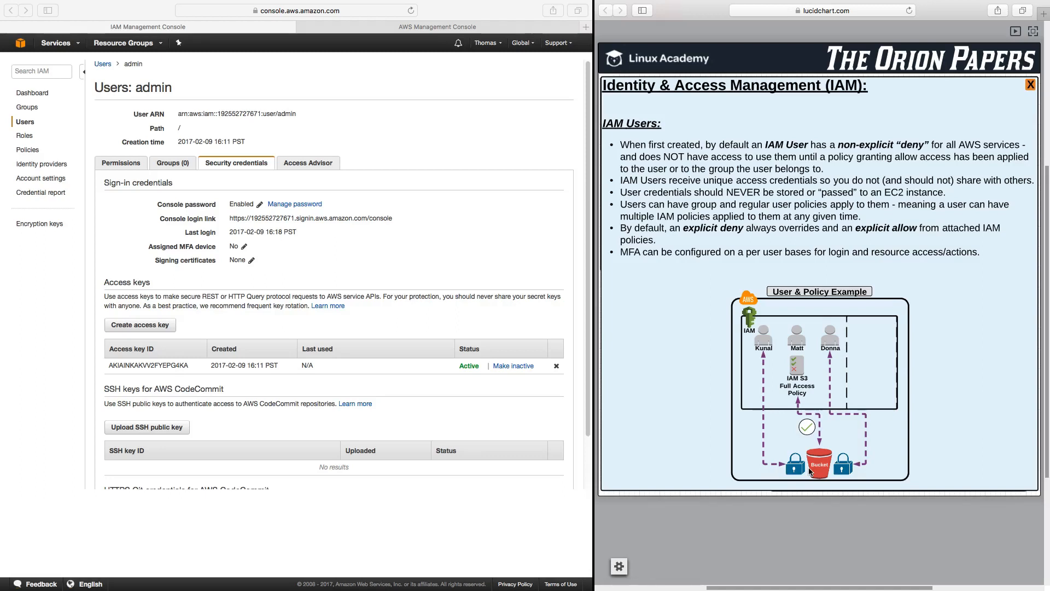
mouse_move(762, 265)
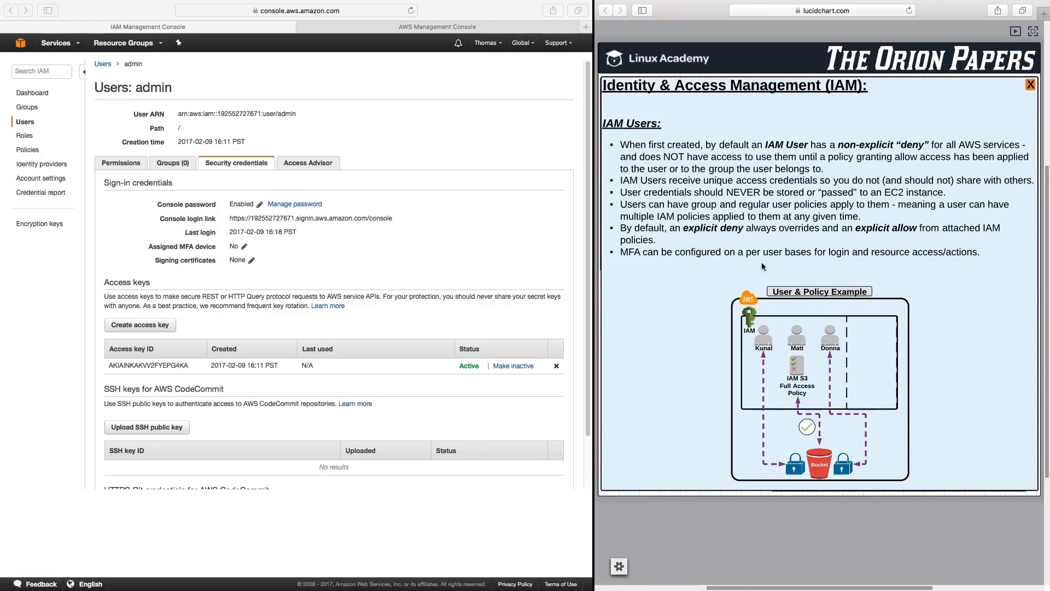
mouse_move(661, 357)
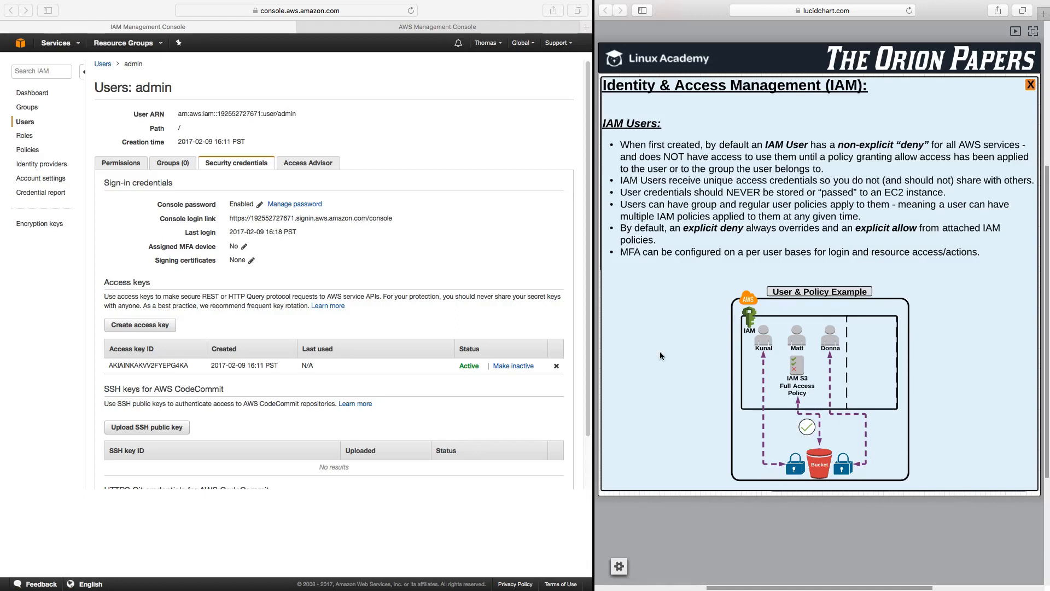
mouse_move(780, 366)
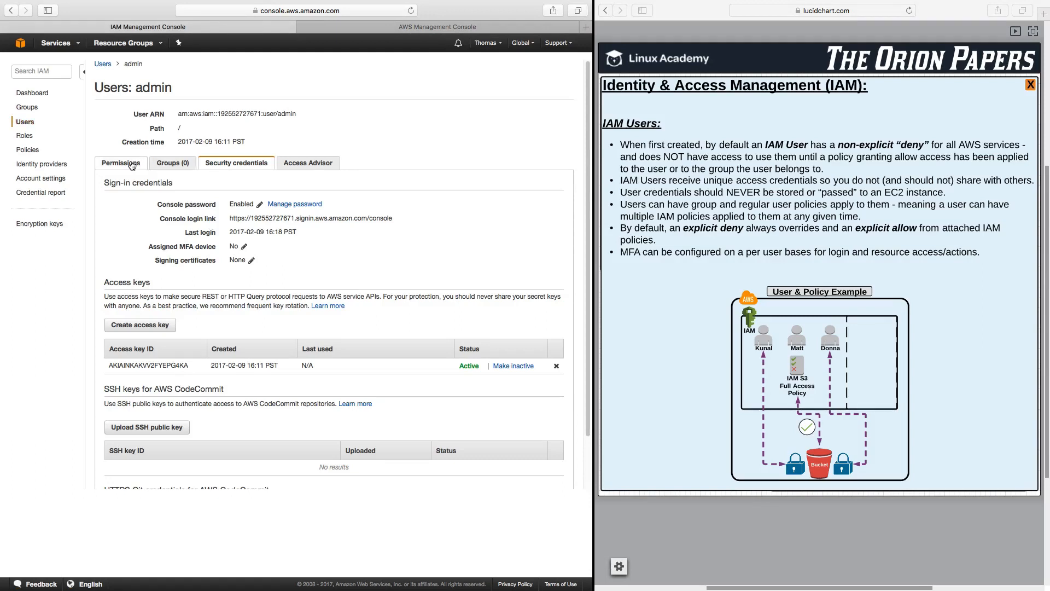
From the admin user's Permissions tab, start adding permissions by attaching existing policies directly.
left_click(120, 163)
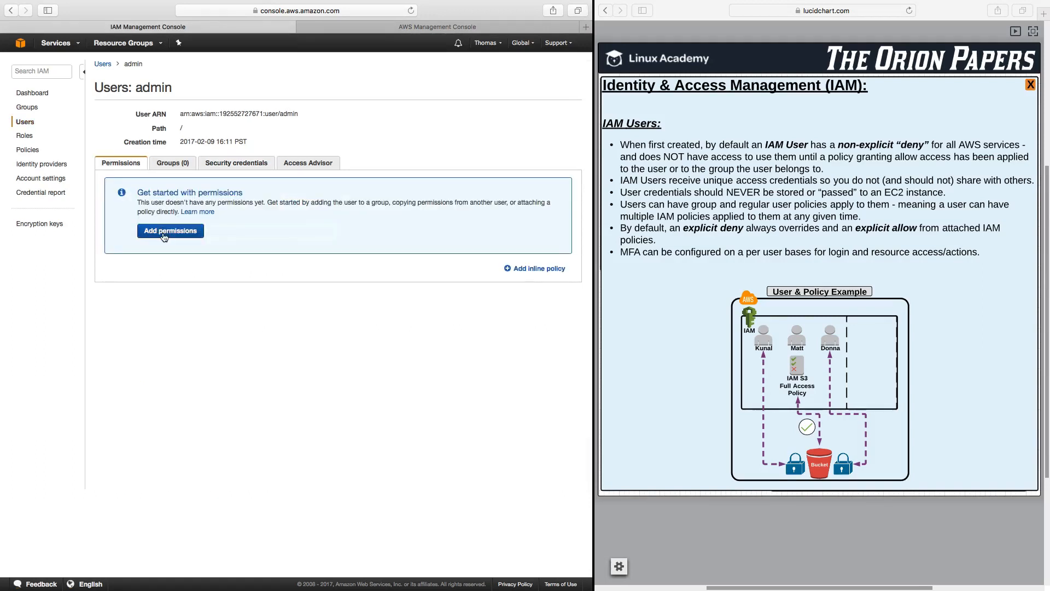
left_click(170, 229)
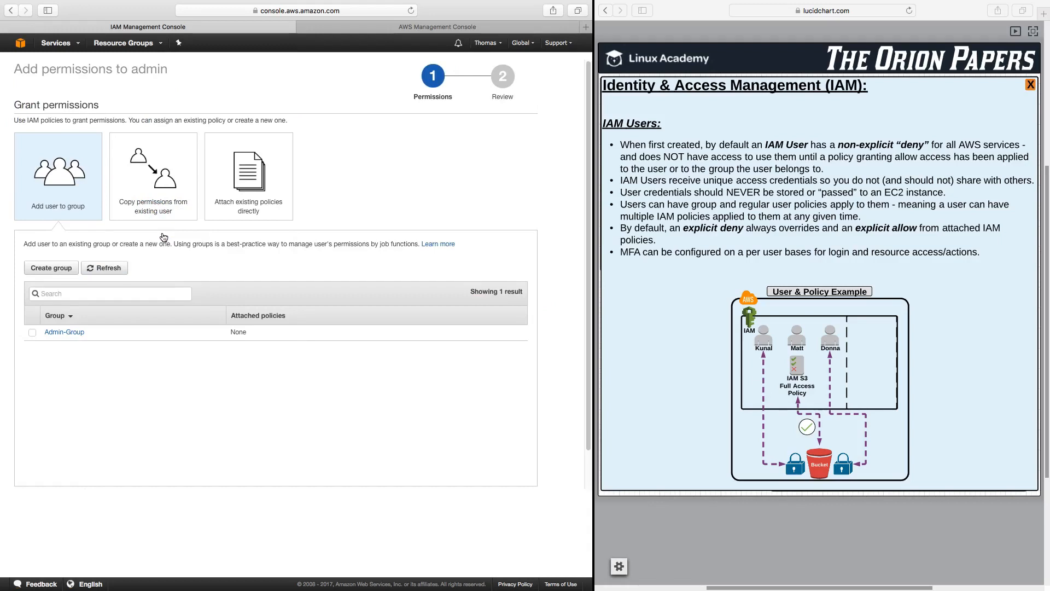
mouse_move(131, 212)
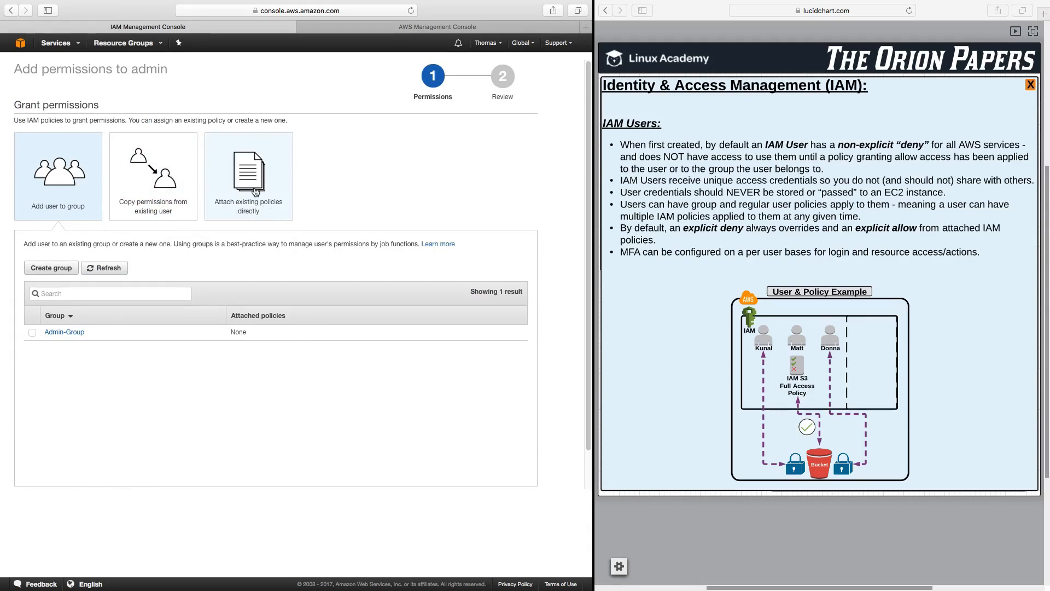
left_click(248, 175)
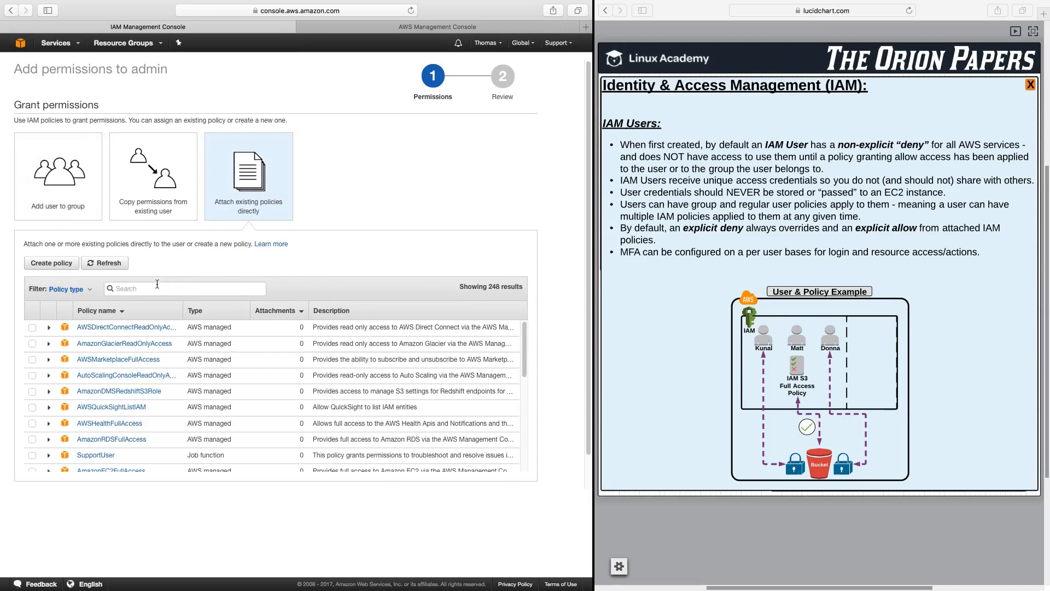
Search 'admin', select AdministratorAccess, review and attach it to the admin user.
type("a")
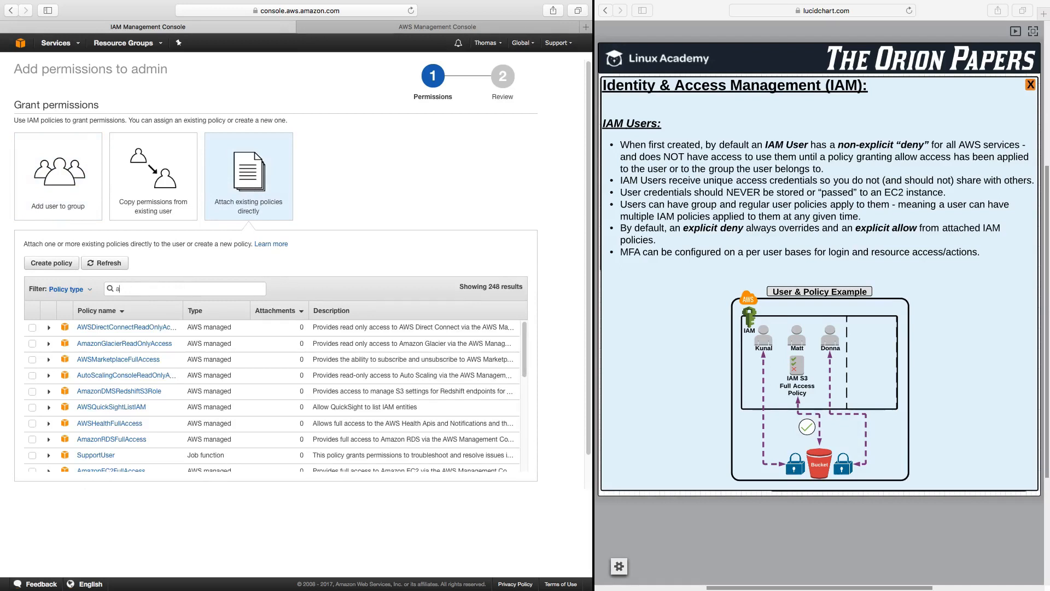
type("dmin")
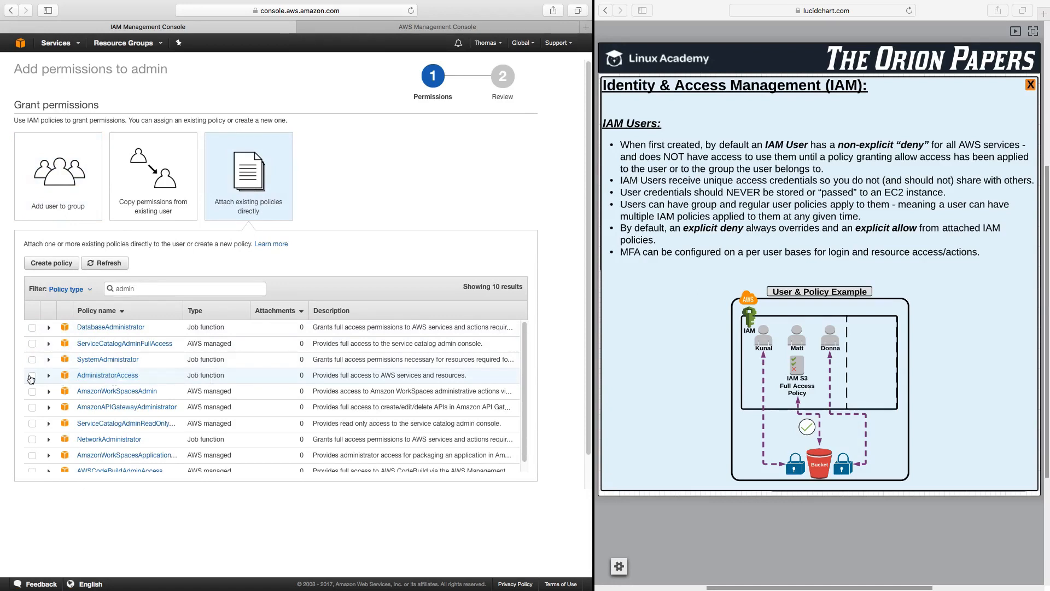
left_click(32, 375)
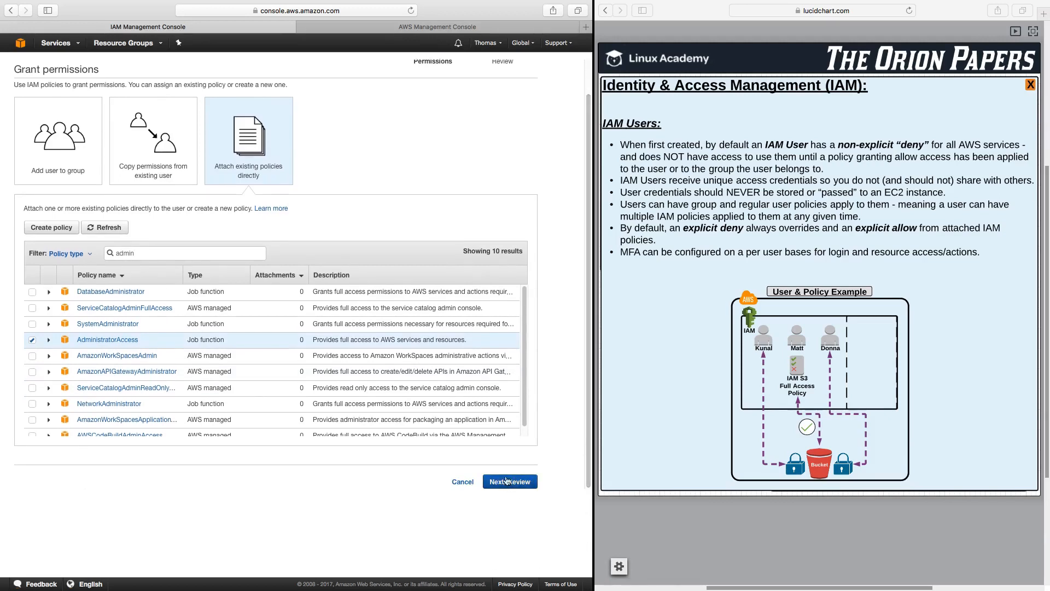
left_click(510, 481)
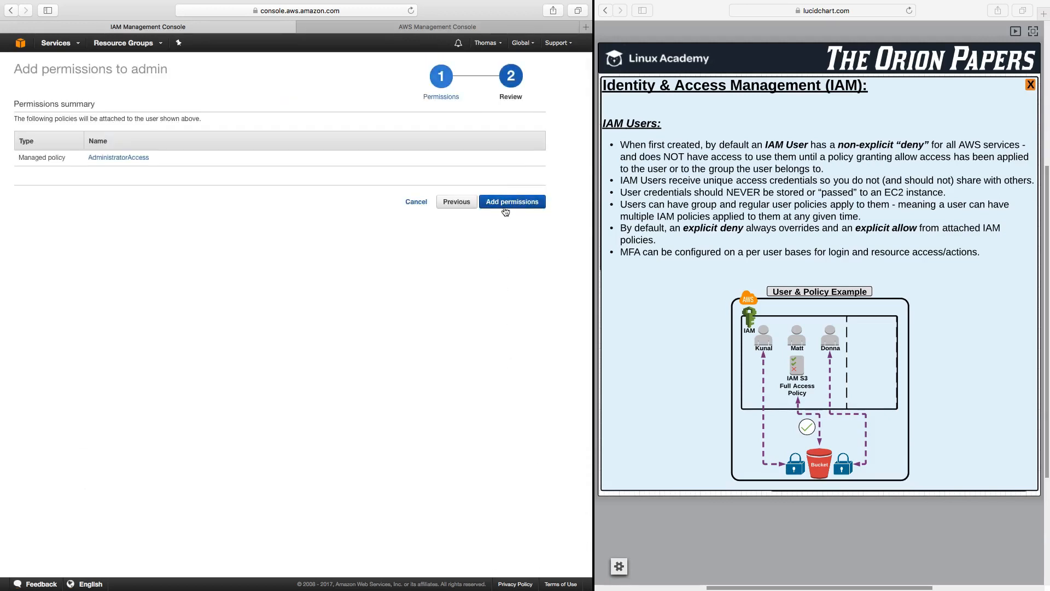
left_click(512, 201)
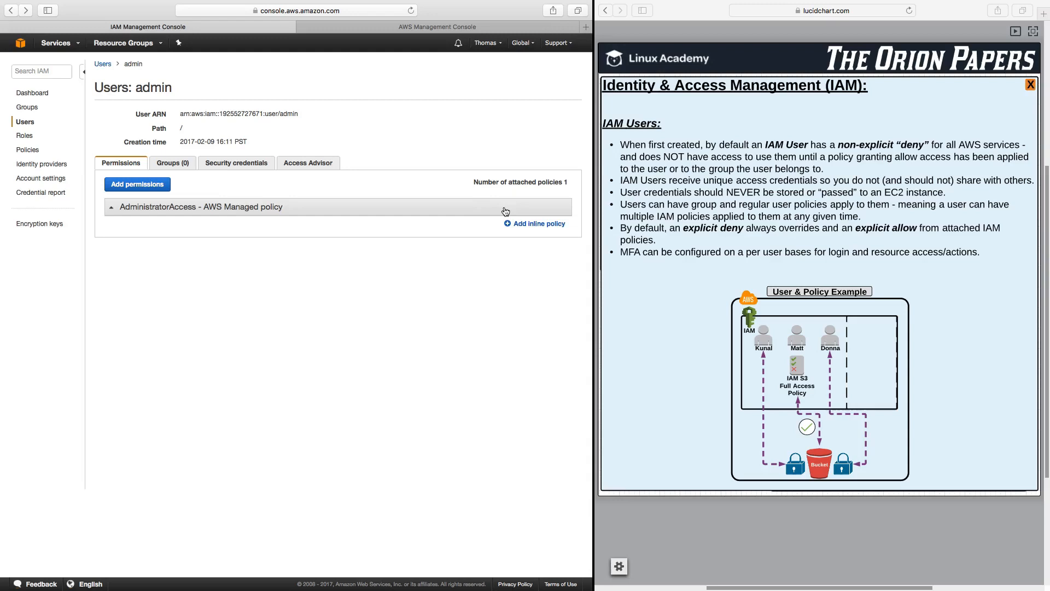
mouse_move(216, 106)
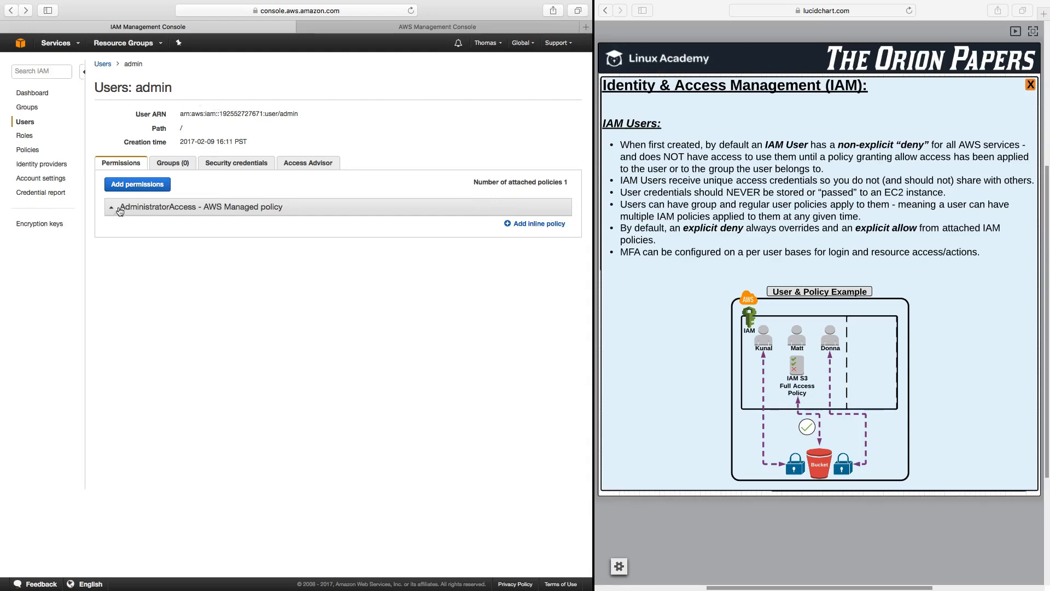
Expand the attached AdministratorAccess policy row to reveal its JSON document.
left_click(111, 206)
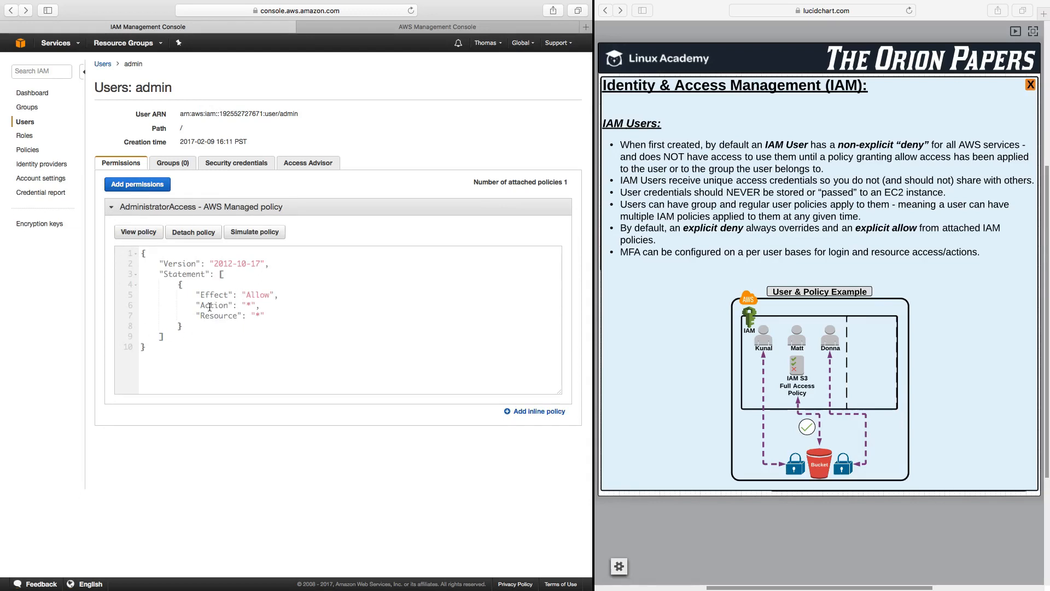
mouse_move(258, 316)
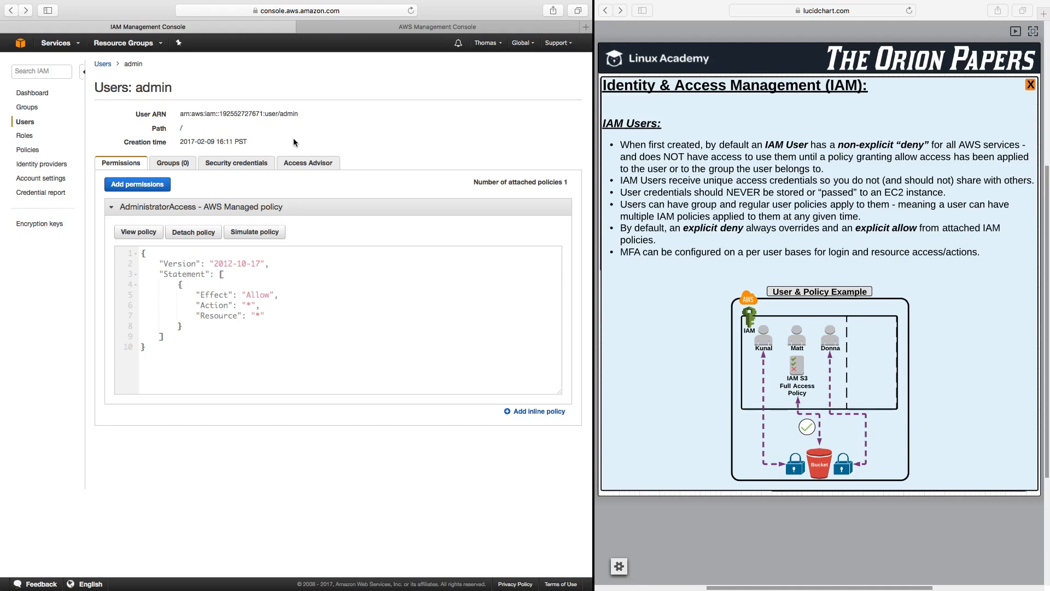
mouse_move(325, 77)
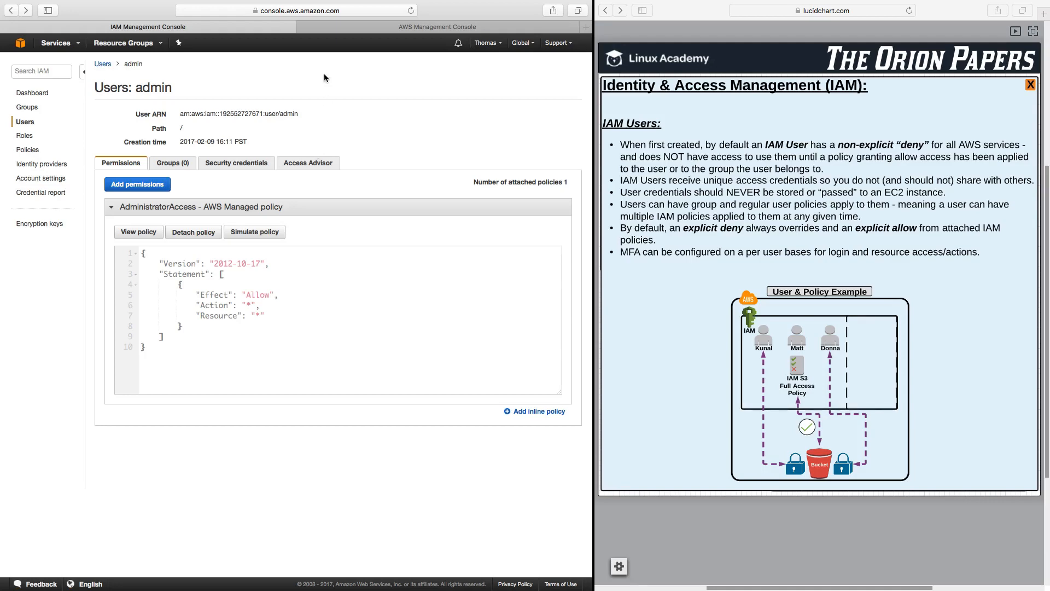
Sign out of the root account and bring up the IAM user sign-in page.
left_click(486, 43)
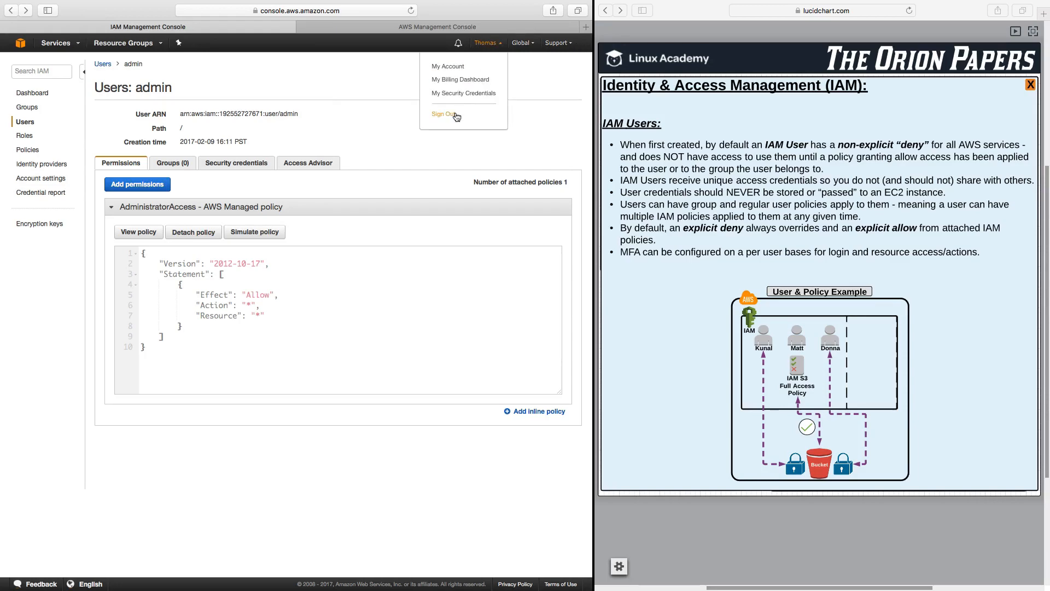
left_click(442, 113)
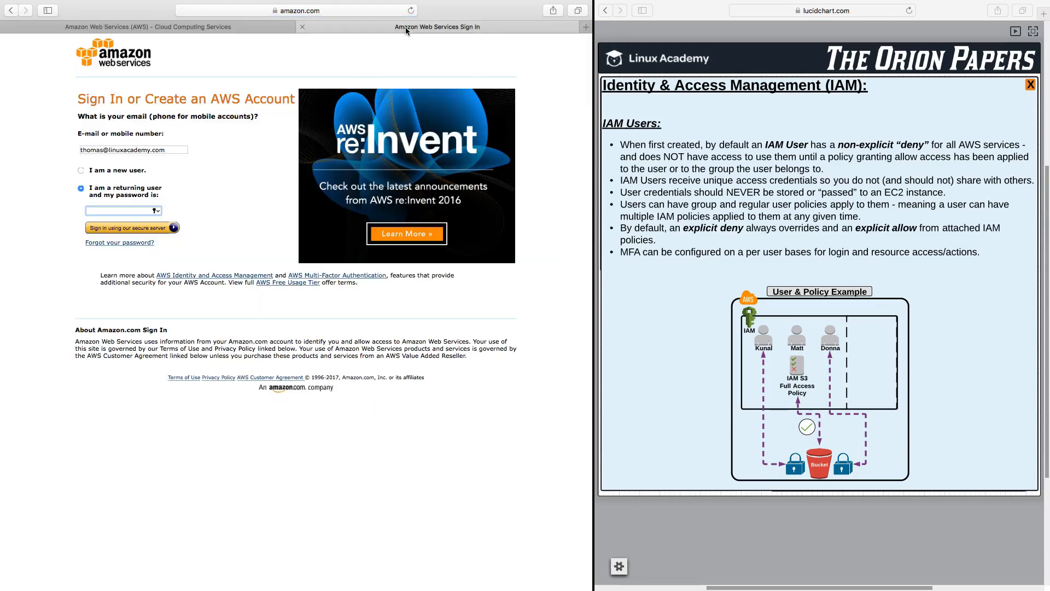
left_click(319, 10)
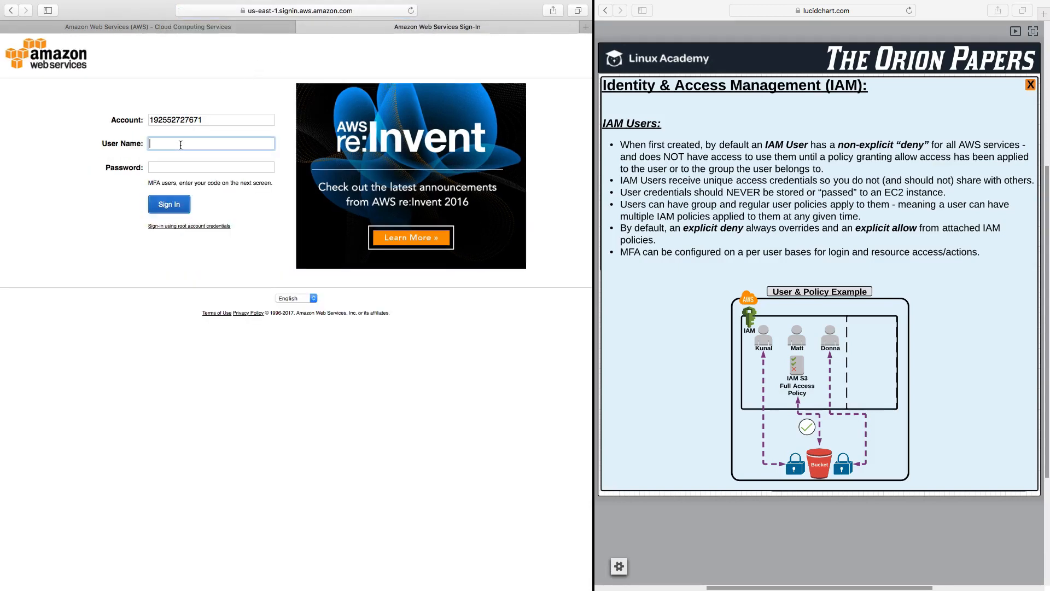
Sign in as user admin with its password, reaching the services home page.
type("admin")
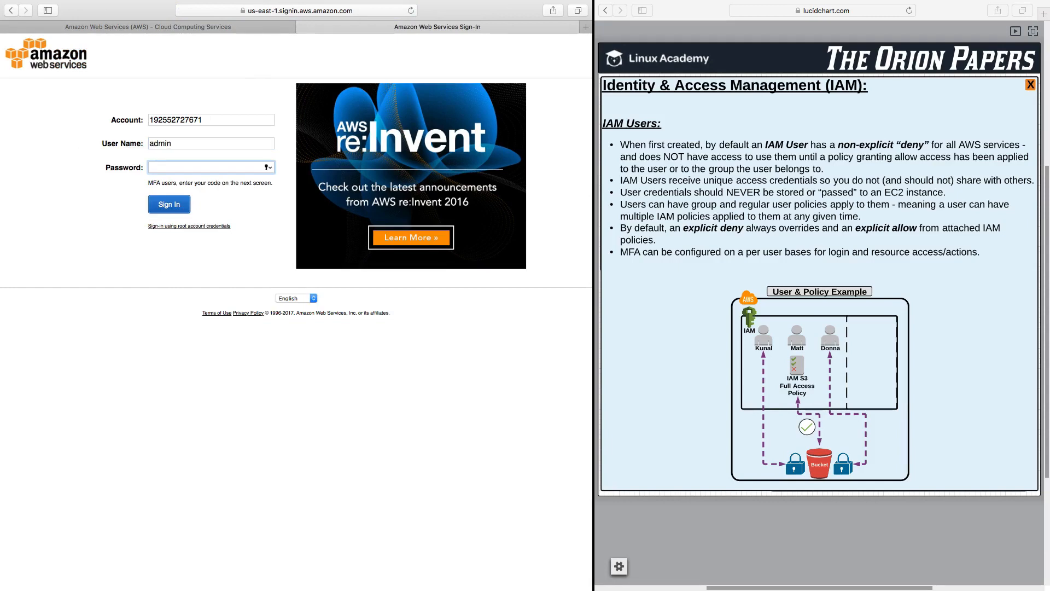
type("••••••••••")
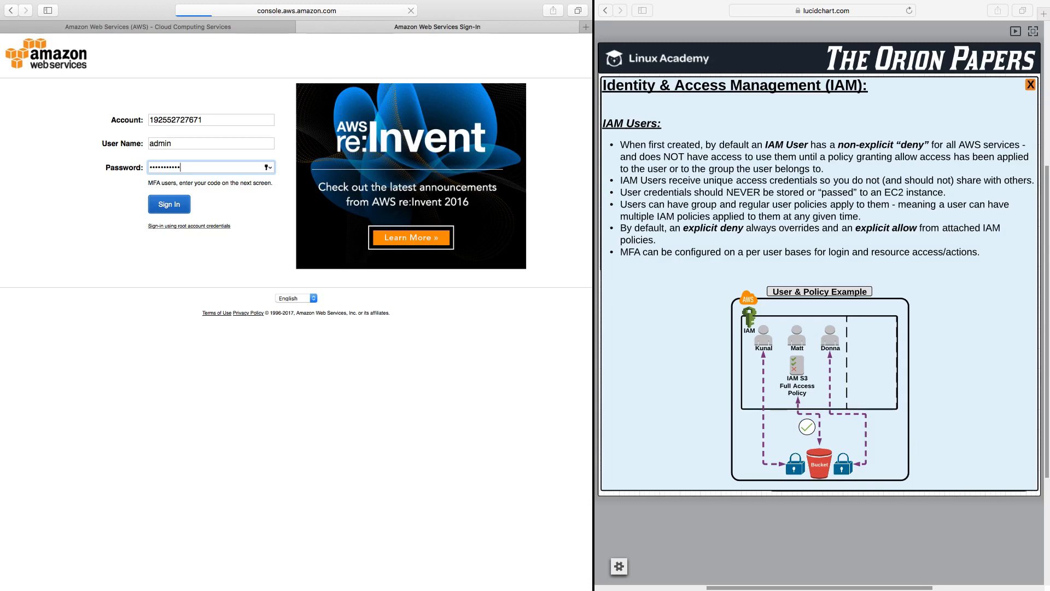
left_click(168, 204)
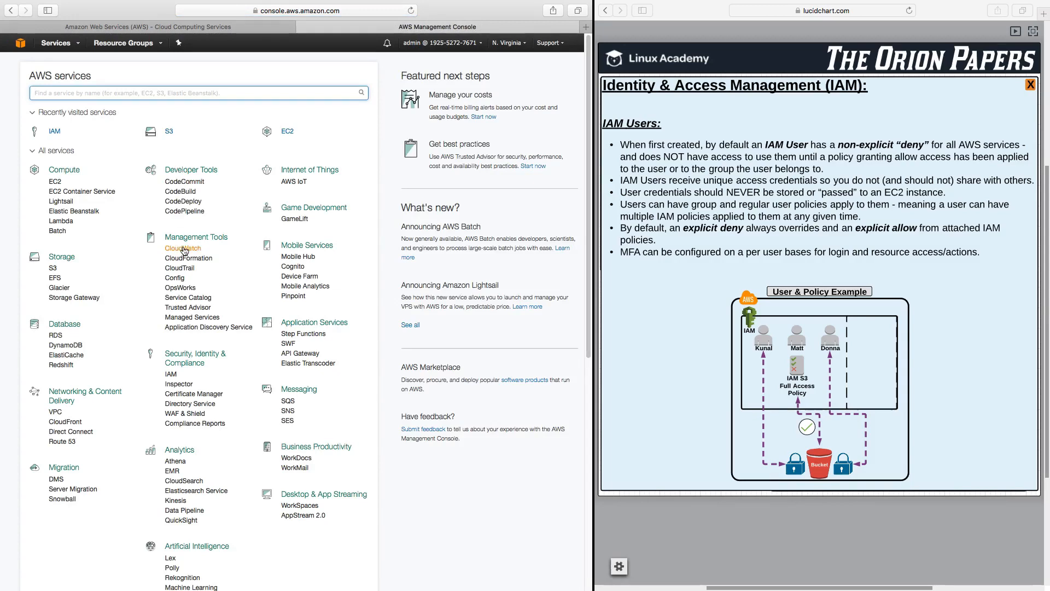
Visit the EC2 dashboard, return to Services, open IAM and list its users (only admin).
left_click(181, 248)
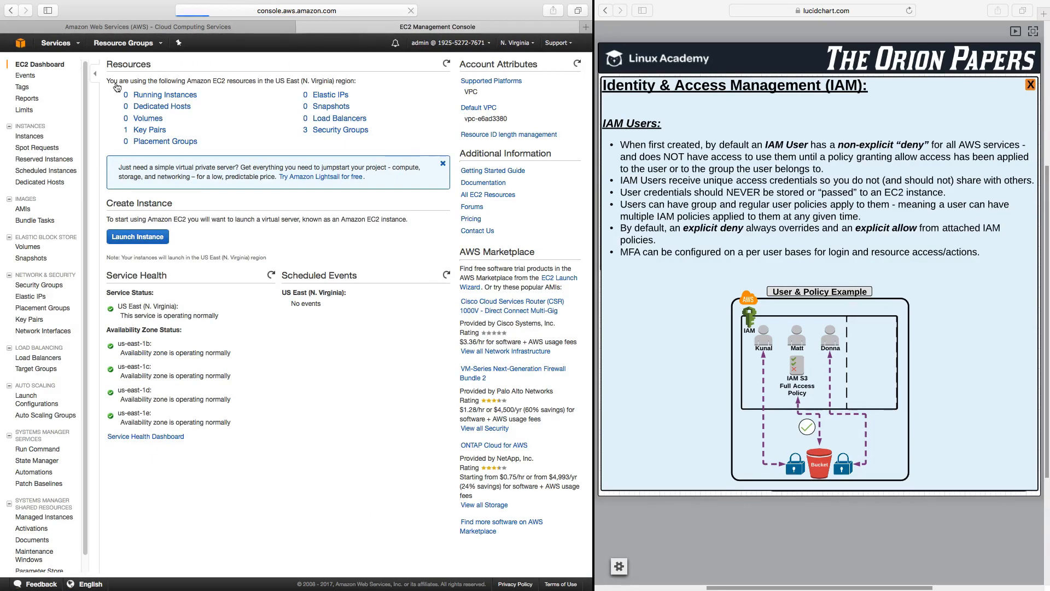
left_click(22, 43)
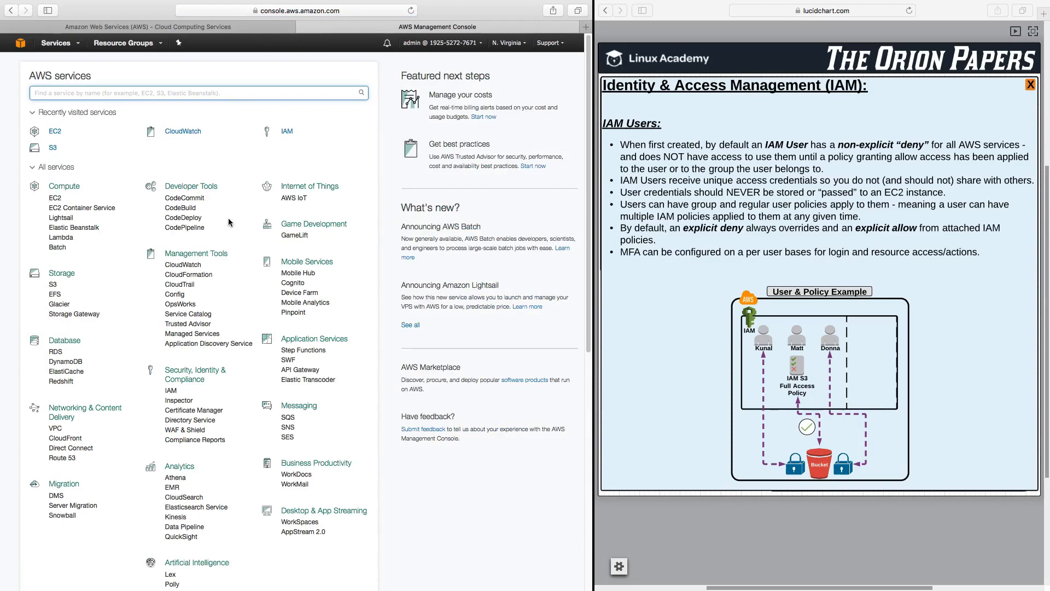
left_click(287, 131)
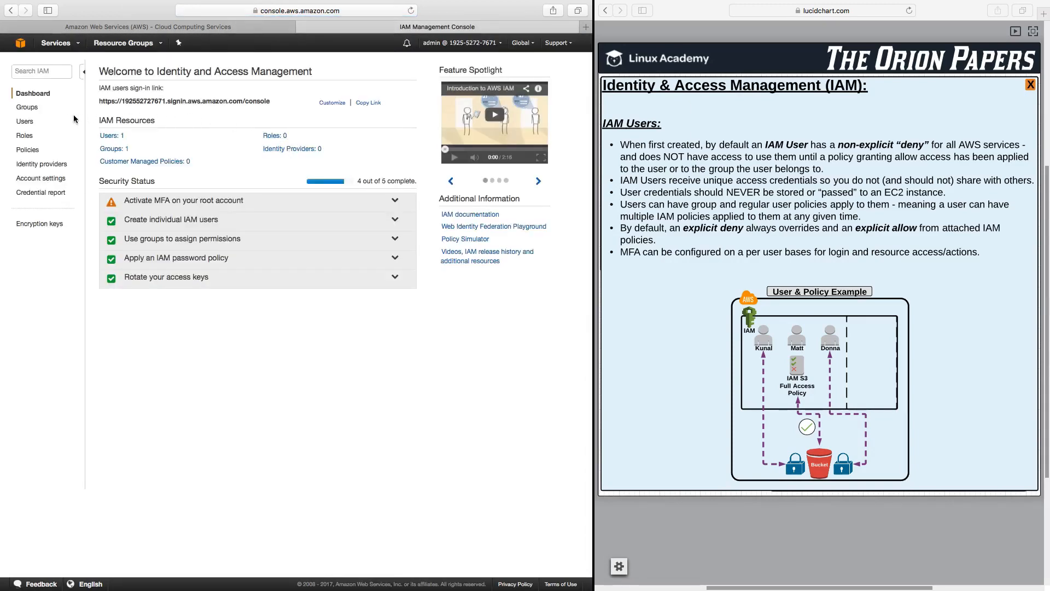
left_click(24, 121)
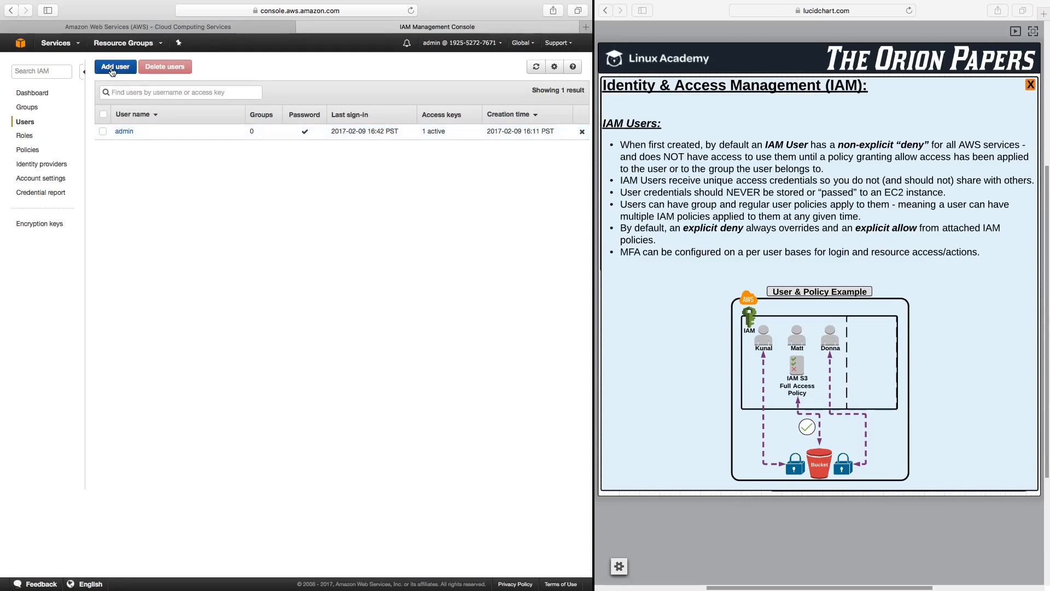
Start the Add user wizard with the user name Kunal.
left_click(115, 66)
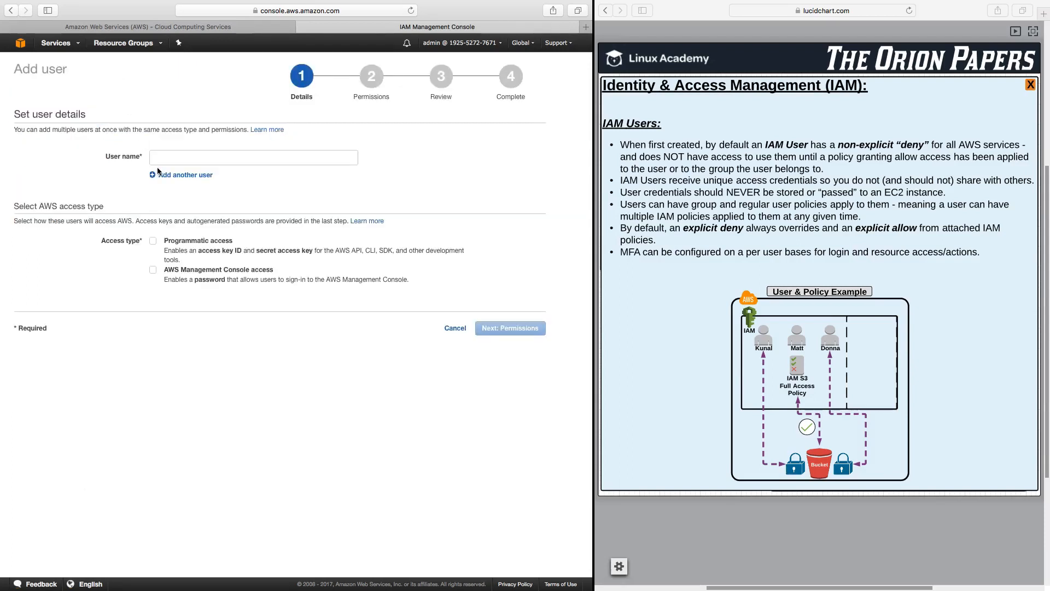
left_click(252, 157)
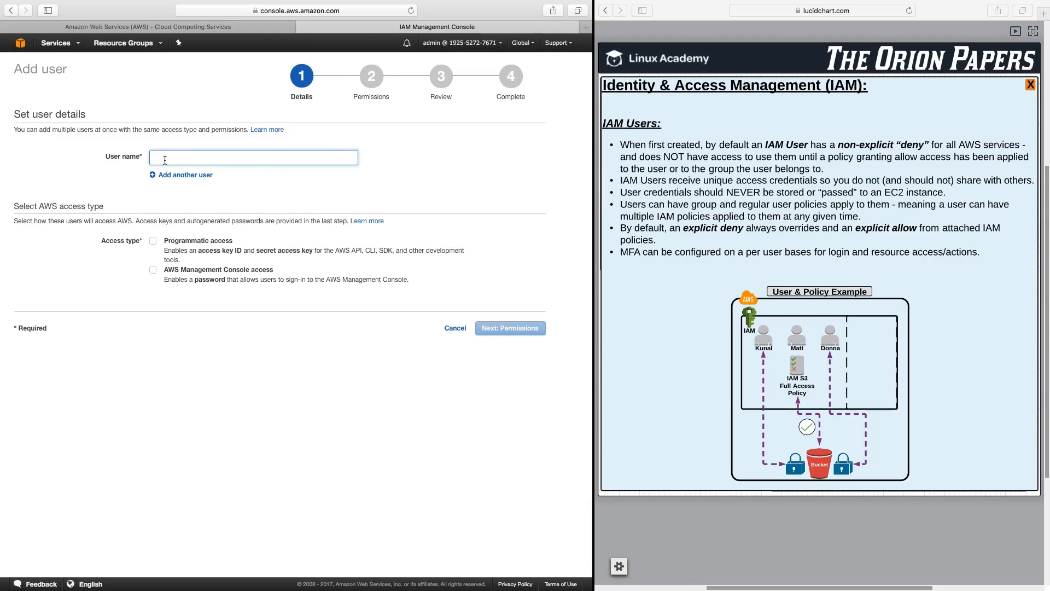
type("K")
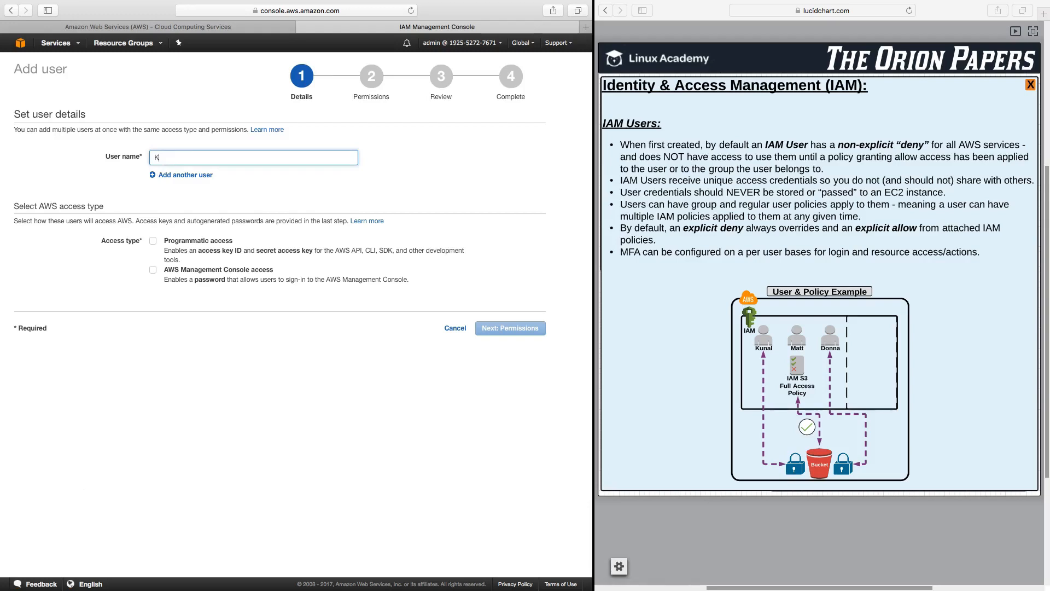
type("unal")
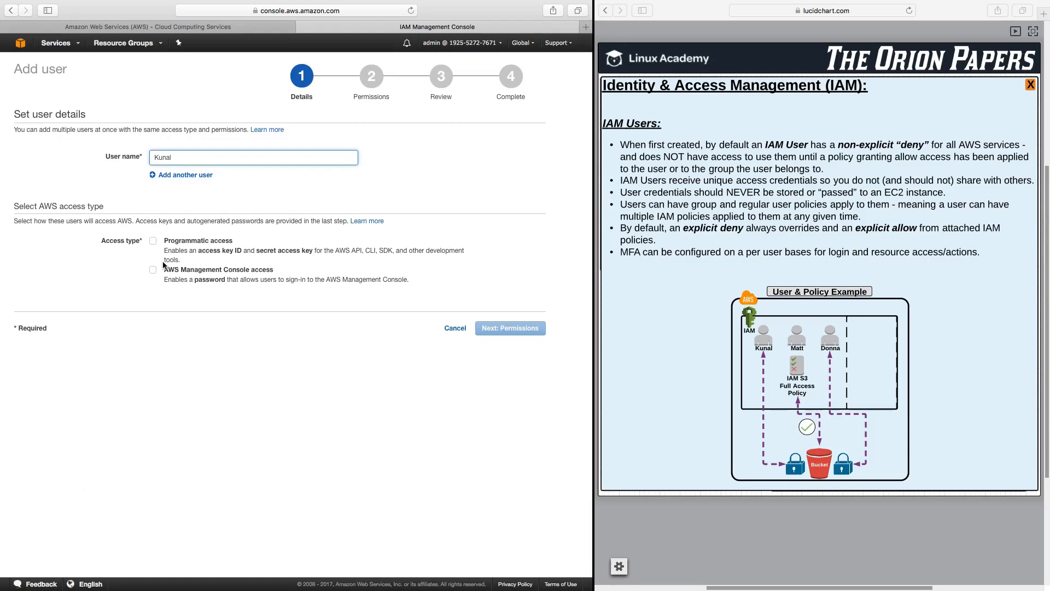
Give Kunal console access with a custom password, no forced reset, and continue to permissions.
left_click(153, 269)
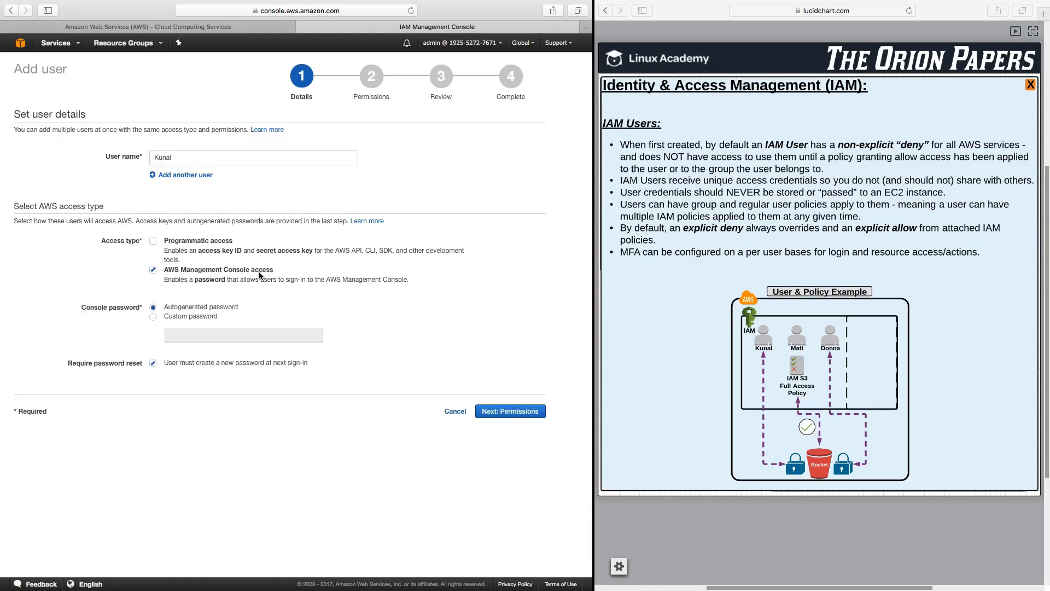
left_click(153, 316)
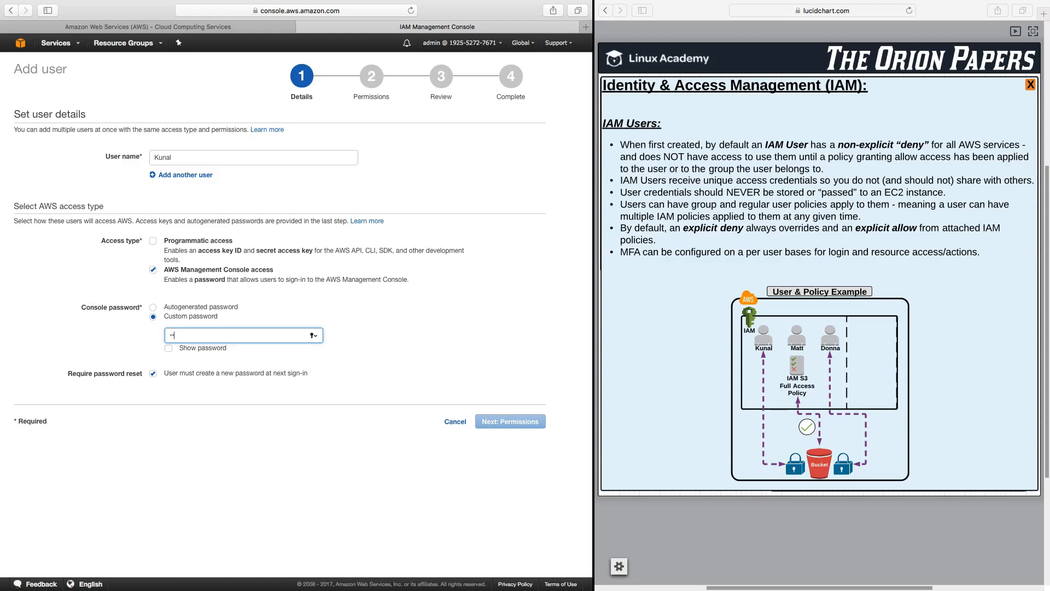
type("••••••••")
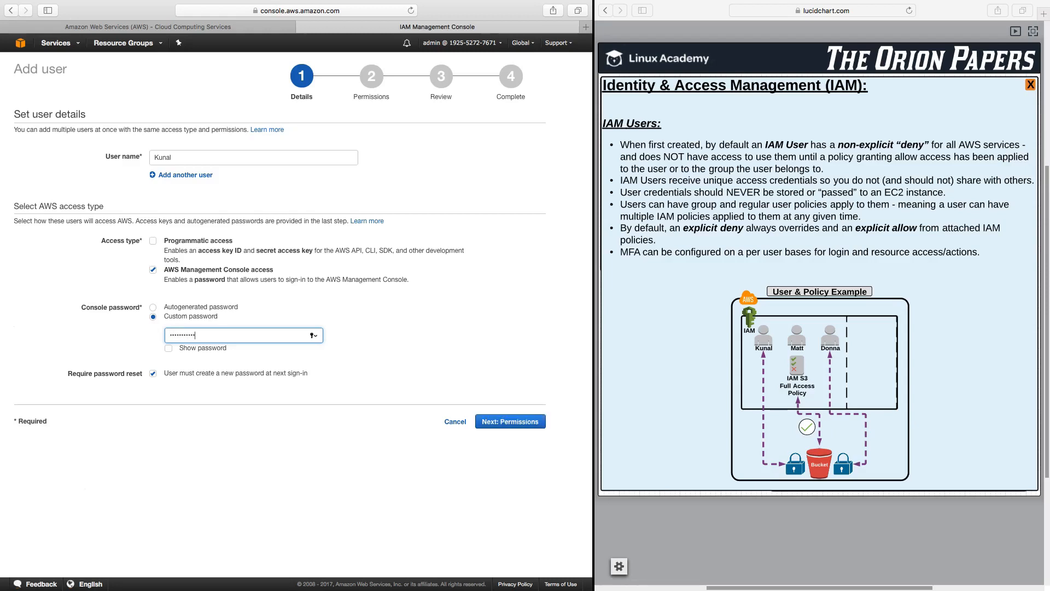
left_click(153, 373)
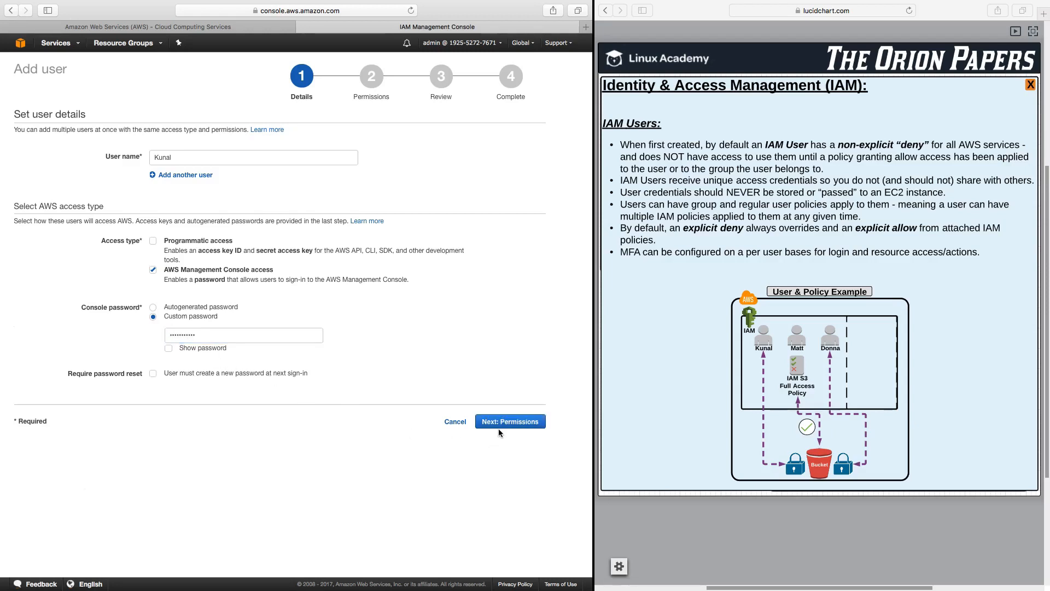
left_click(510, 421)
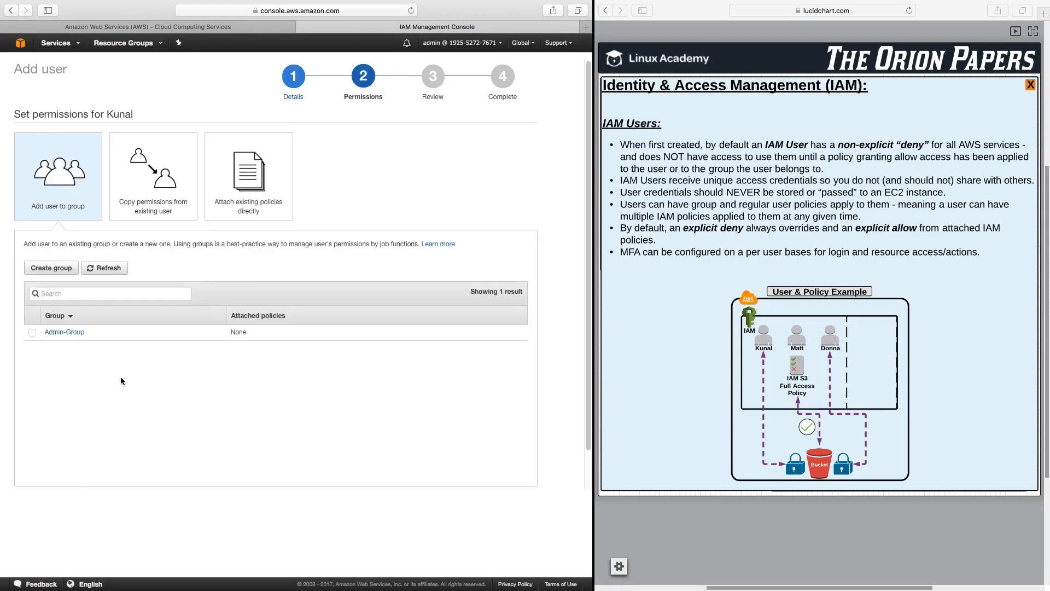
mouse_move(298, 363)
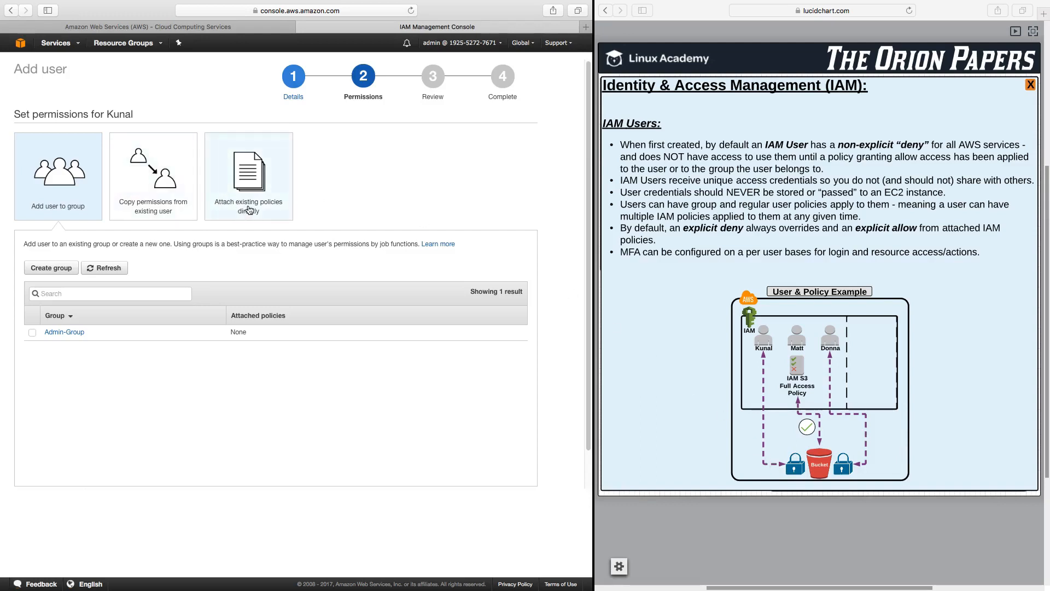
Attach AmazonS3FullAccess directly (searched 's3'), review and create user Kunal.
left_click(248, 175)
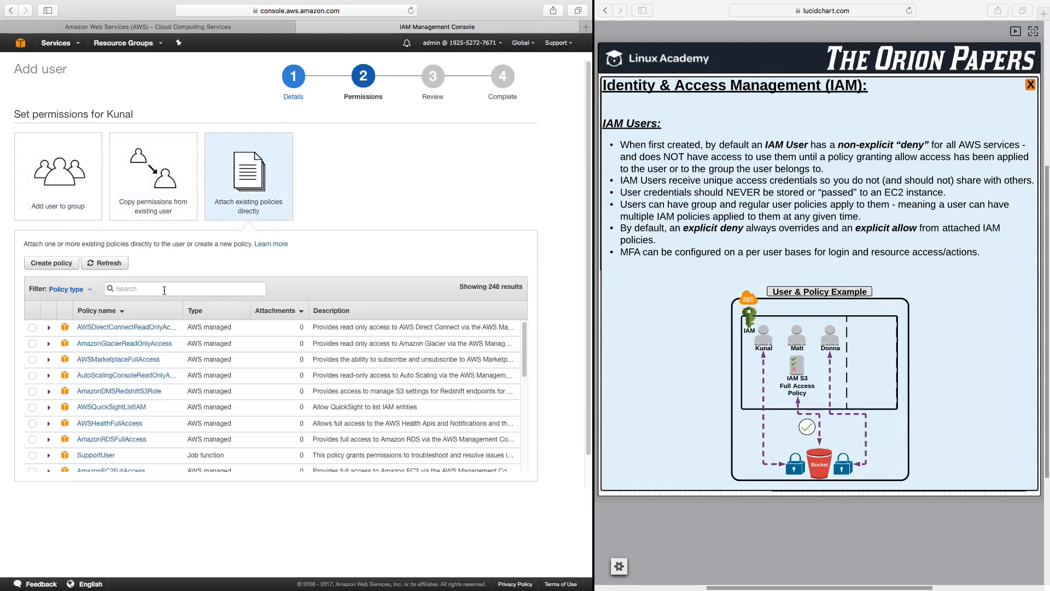
type("s3")
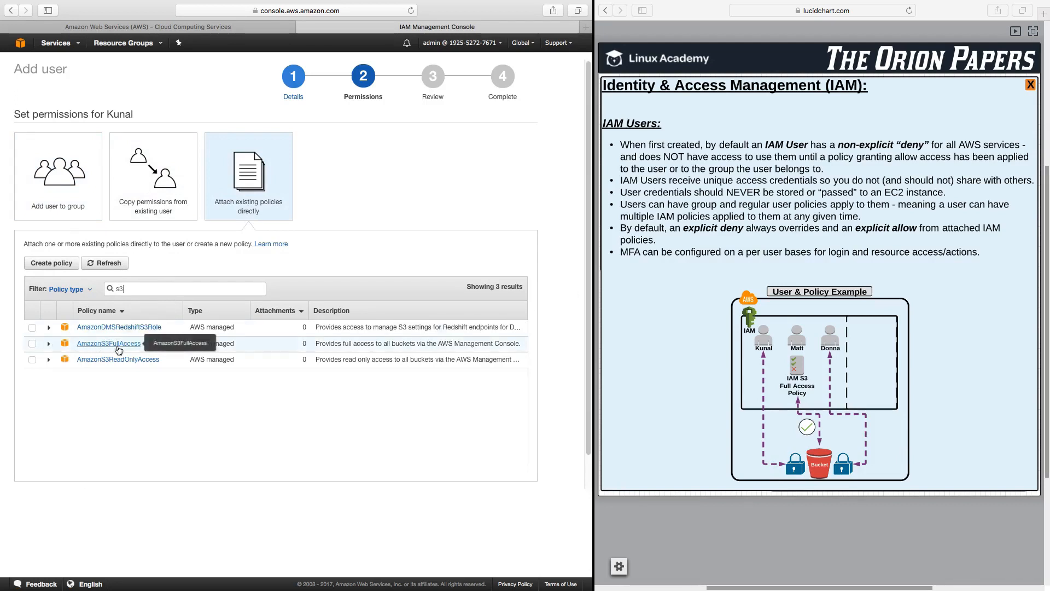
left_click(32, 342)
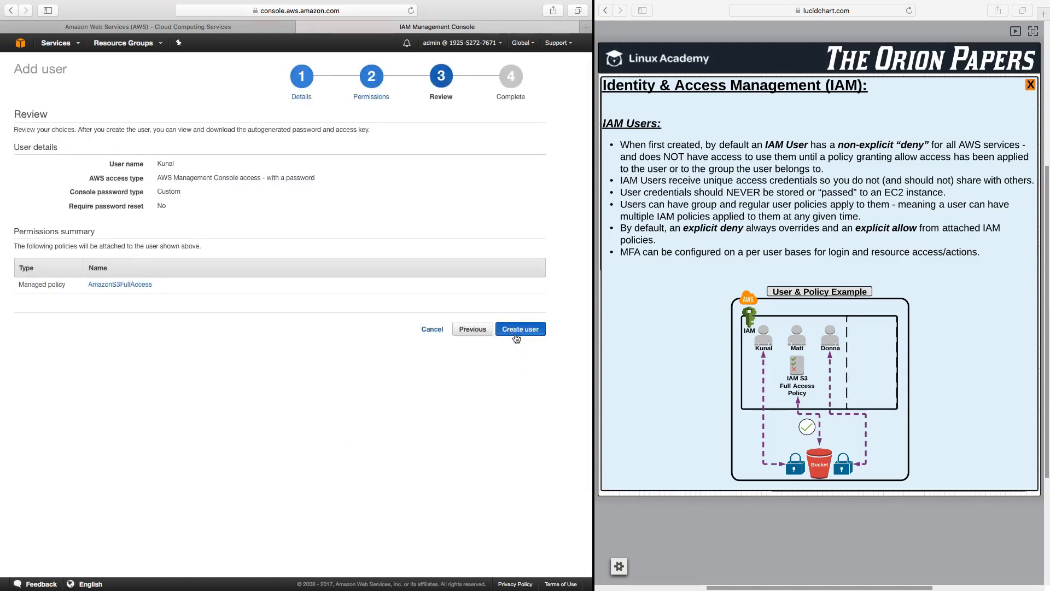
left_click(519, 328)
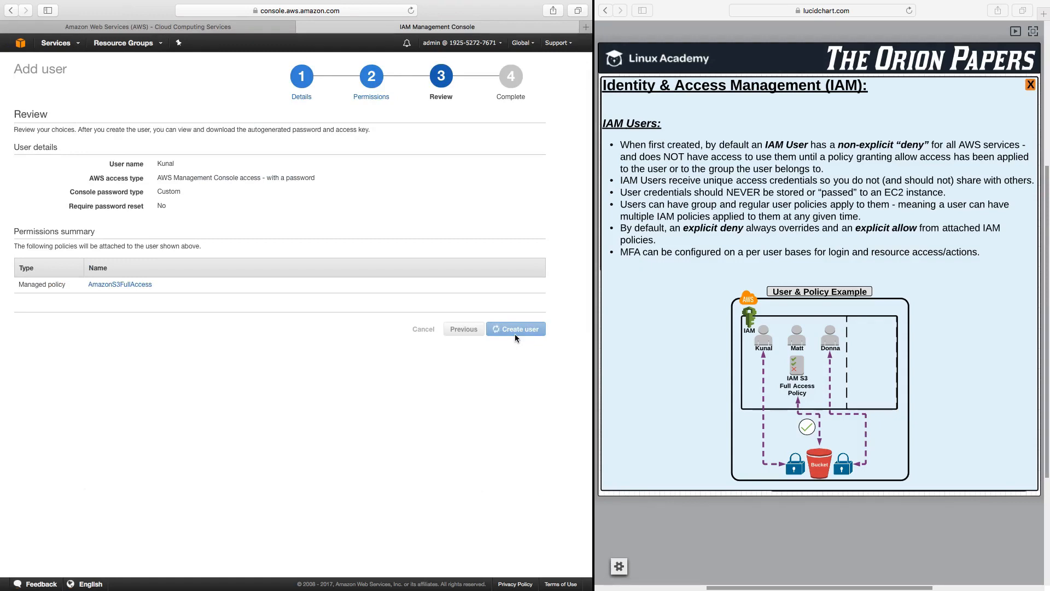
left_click(516, 328)
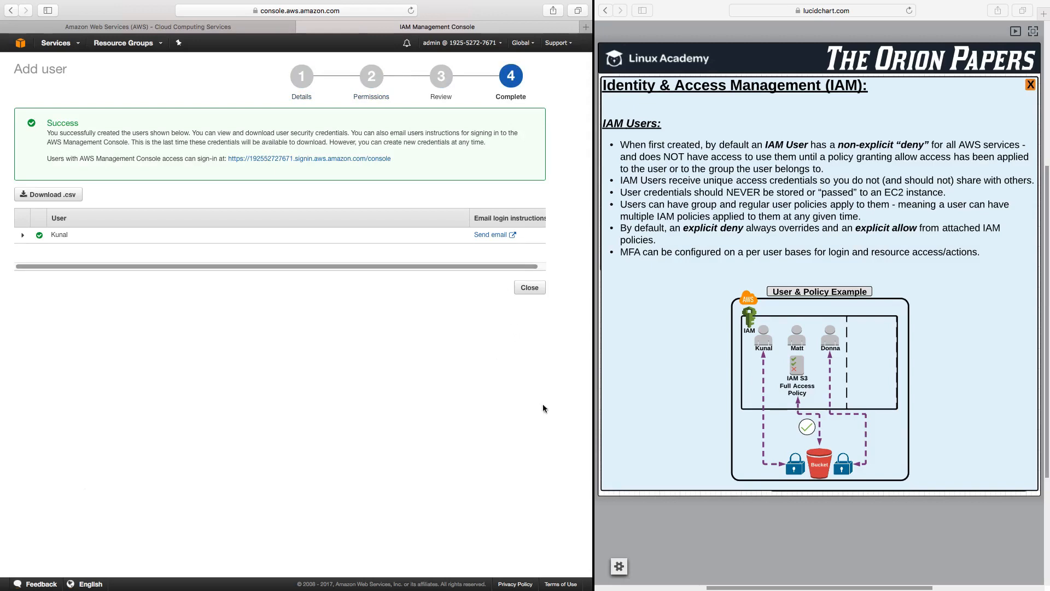
mouse_move(814, 477)
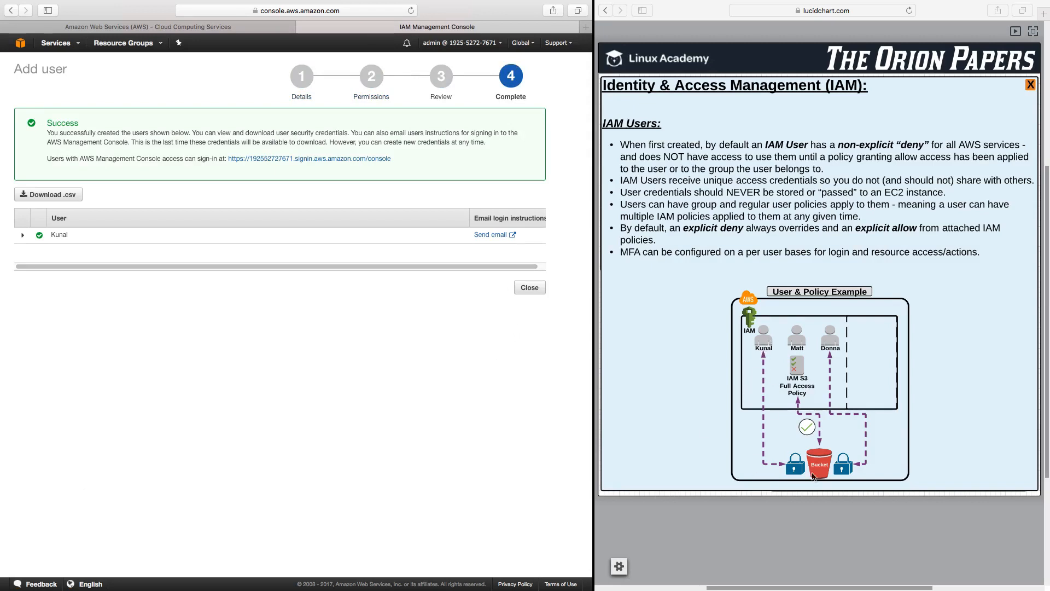
mouse_move(762, 439)
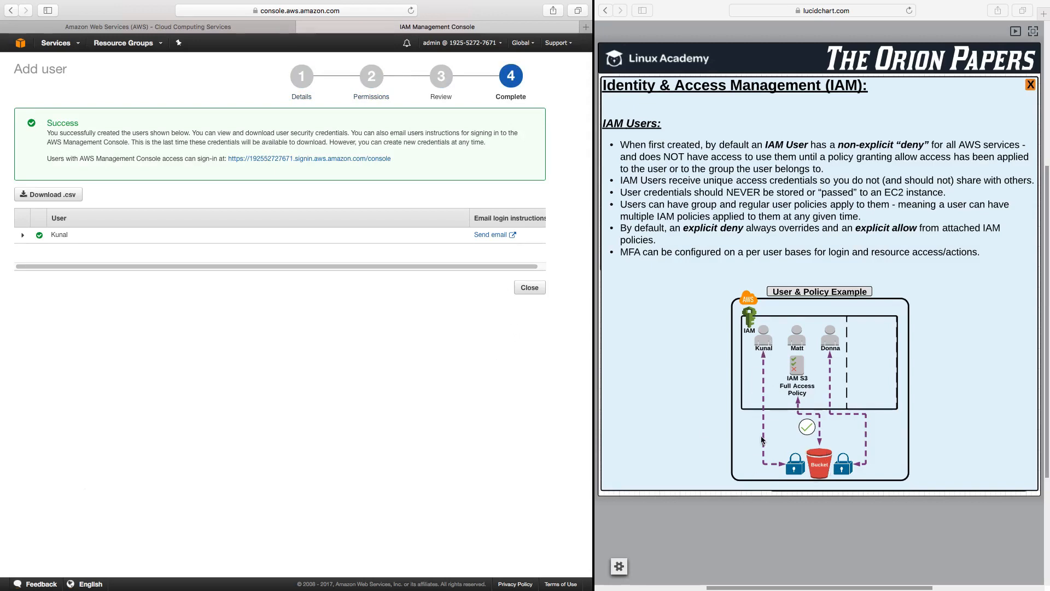
mouse_move(815, 468)
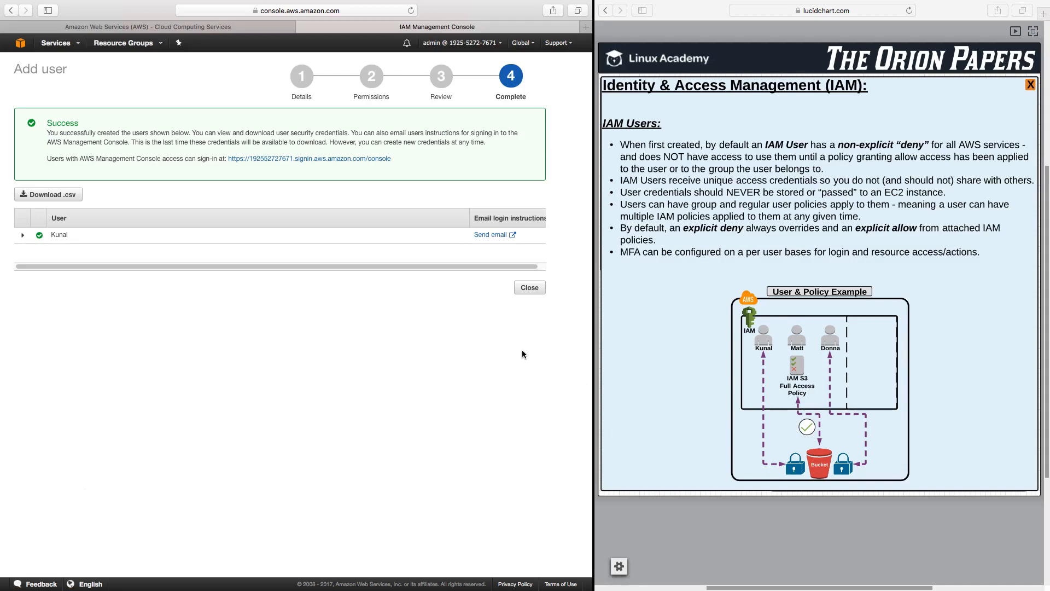
Close the success page, returning to the Users list with admin and Kunal.
left_click(529, 287)
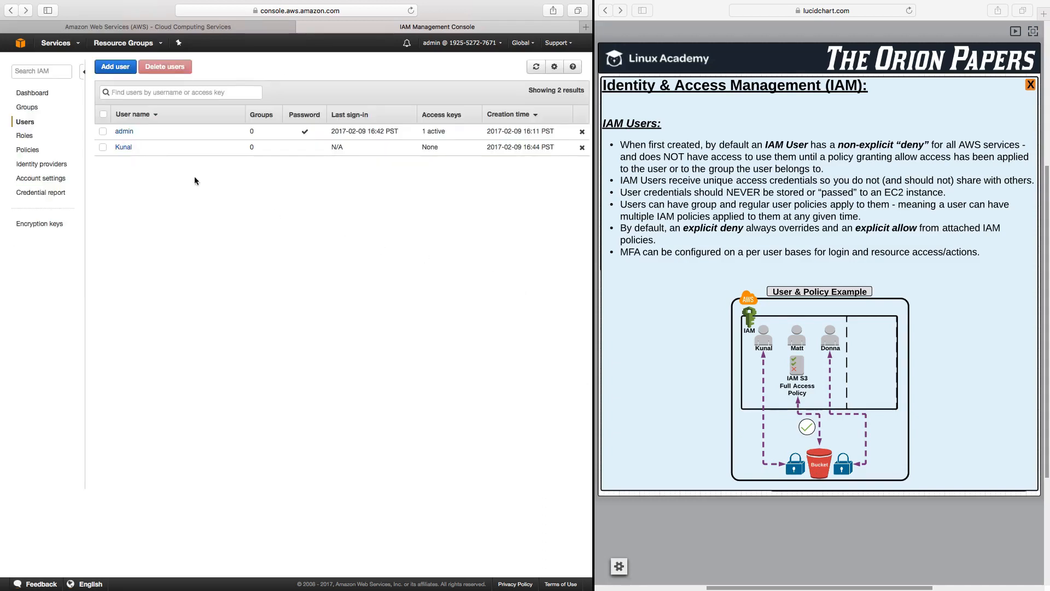
Open Kunal's user details and view his Security credentials.
left_click(123, 146)
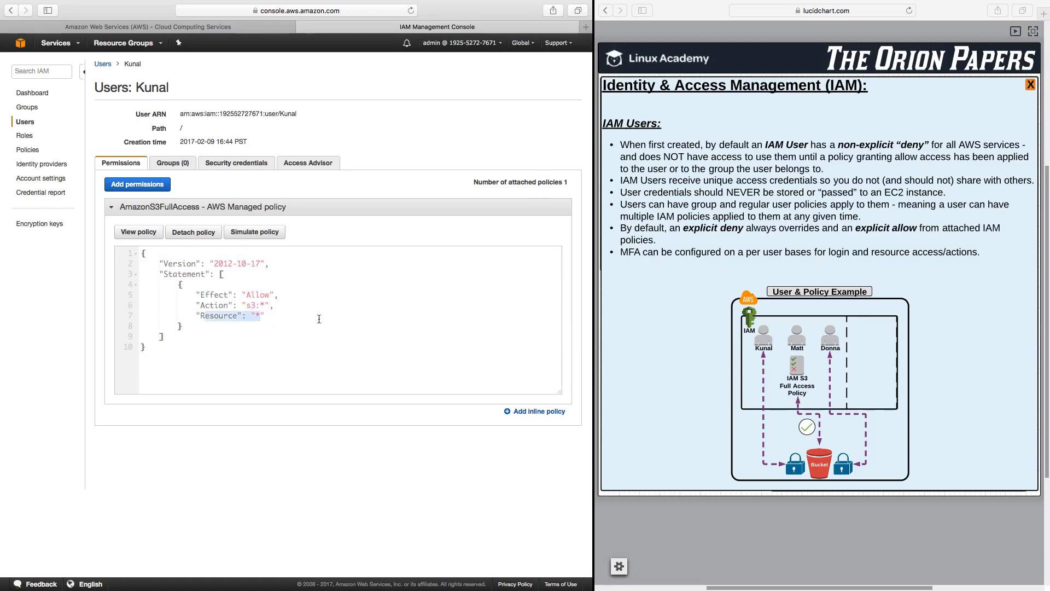
left_click(236, 162)
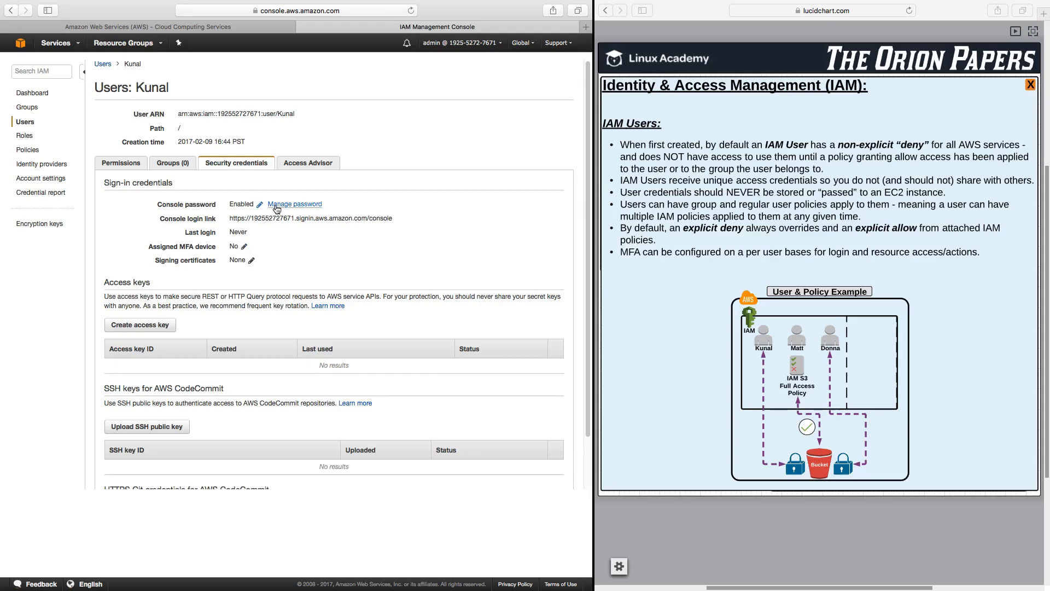
Highlight the user and Kunal parts of Kunal's User ARN.
left_click_drag(230, 218, 293, 218)
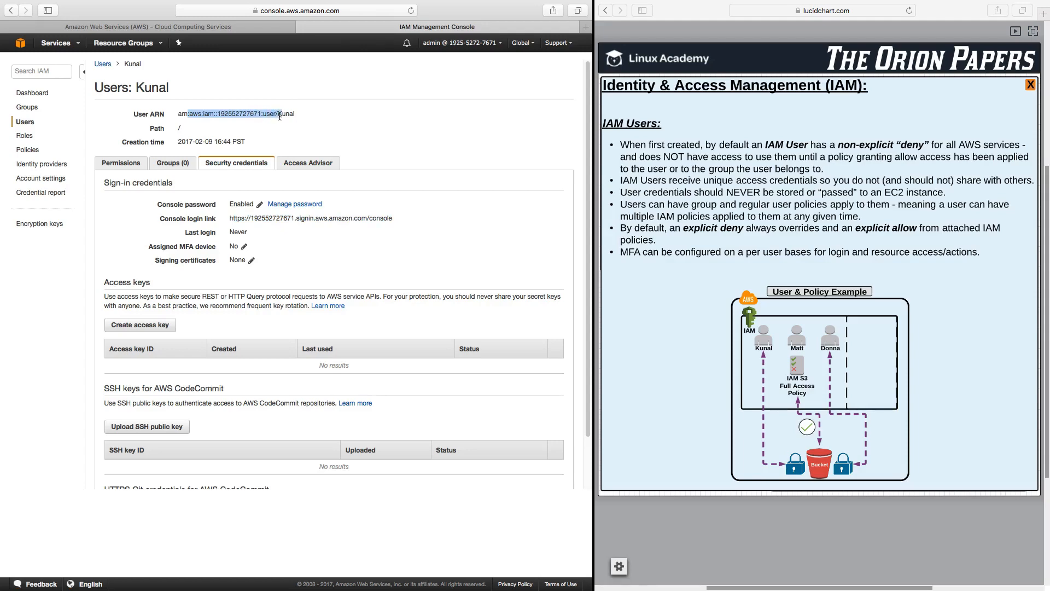
double_click(284, 113)
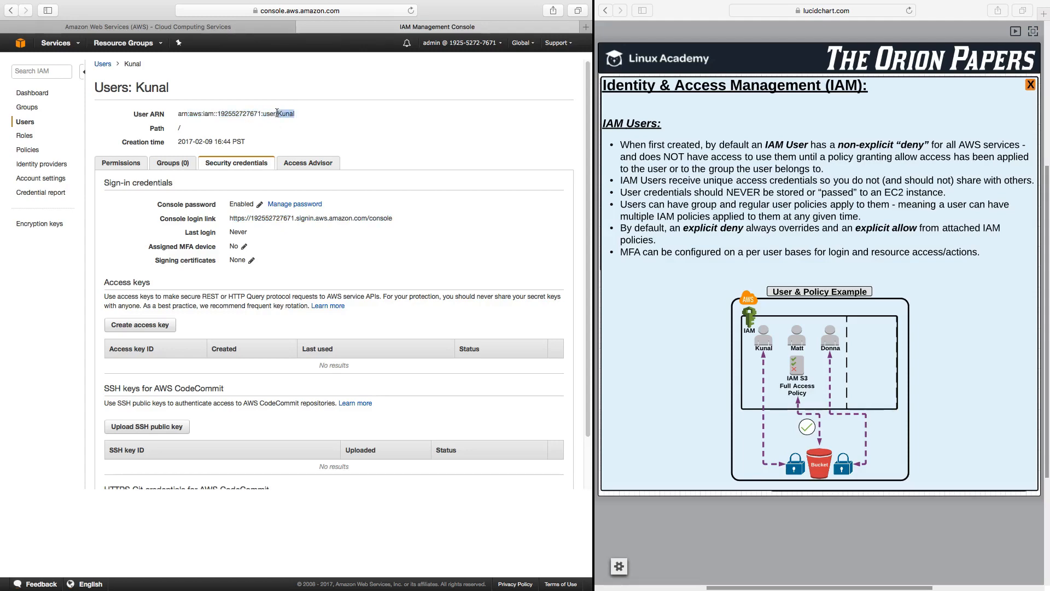
double_click(286, 114)
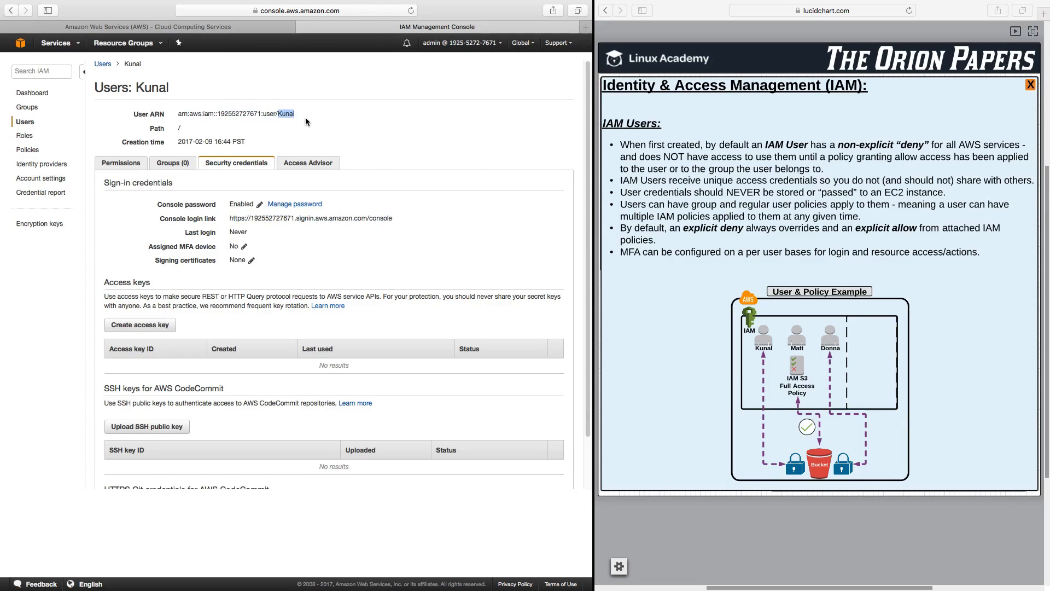